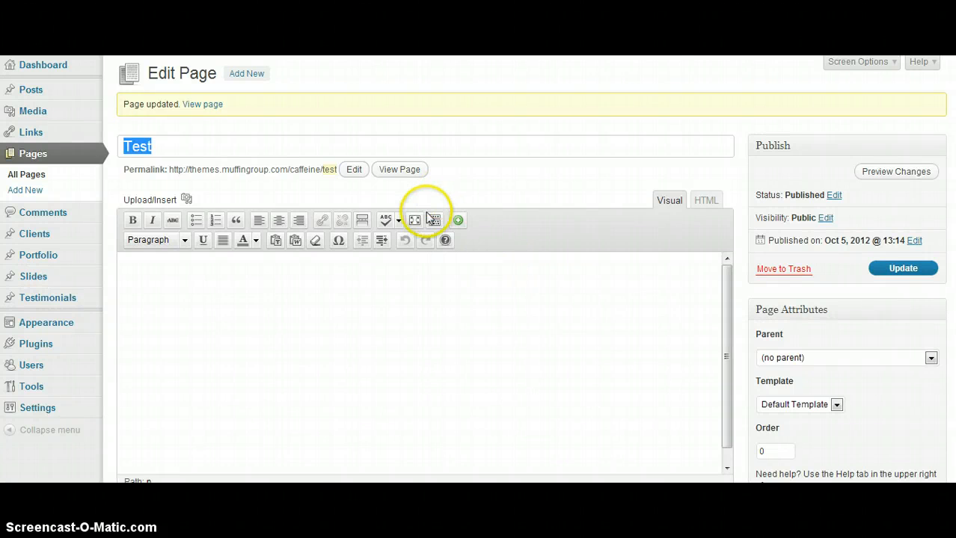
Scroll down to the Page Options box with the Content builder dropdown
{"action": "scroll", "scroll_direction": "down", "scroll_amount": 3}
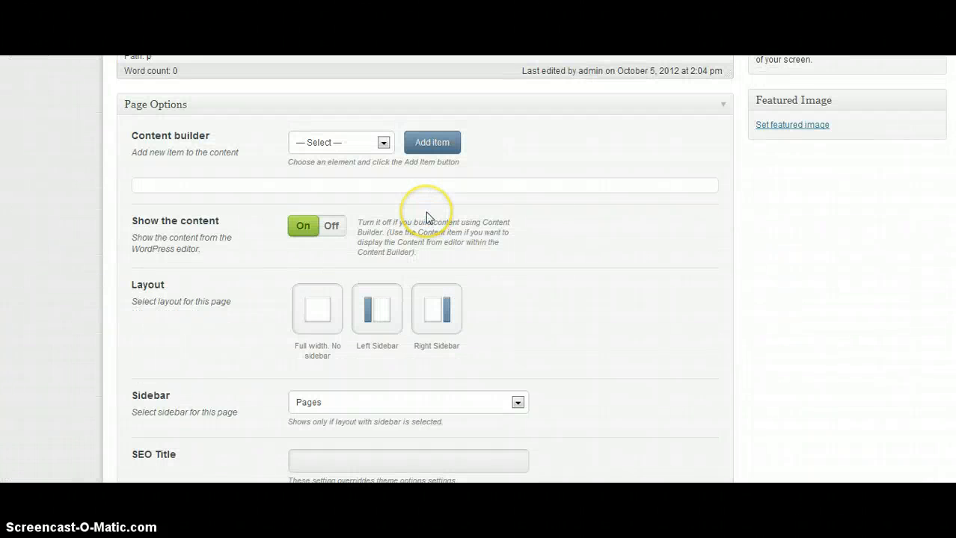
{"action": "mouse_move", "coordinate": [428, 218]}
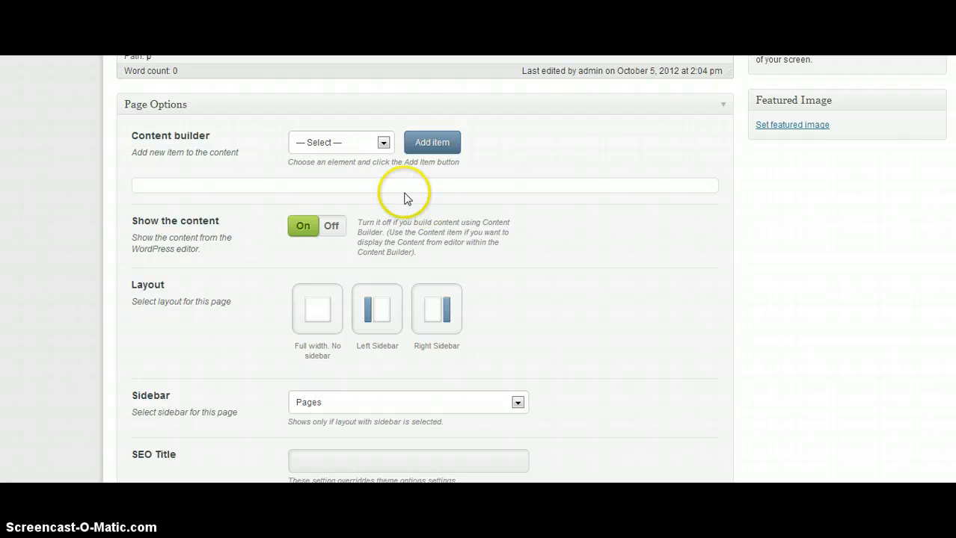
{"action": "mouse_move", "coordinate": [341, 174]}
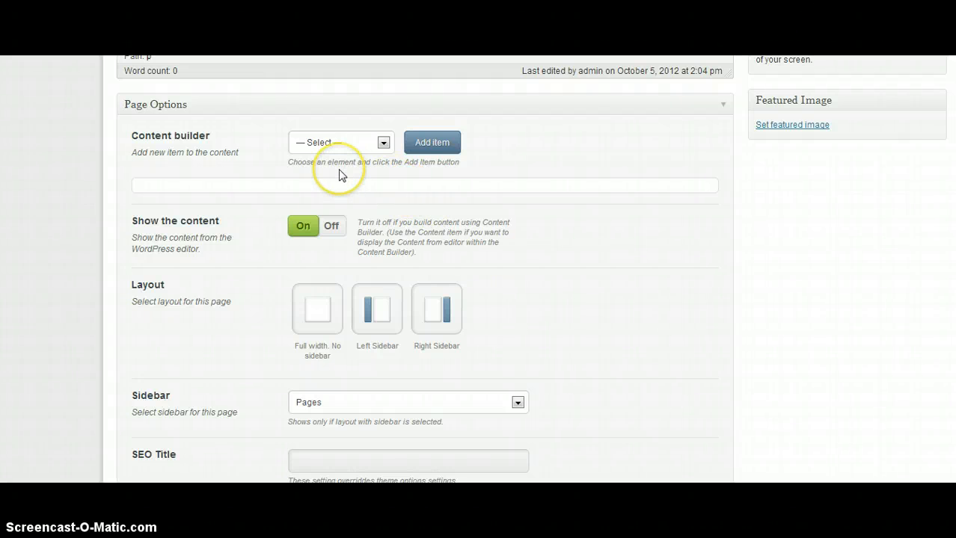
{"action": "mouse_move", "coordinate": [207, 113]}
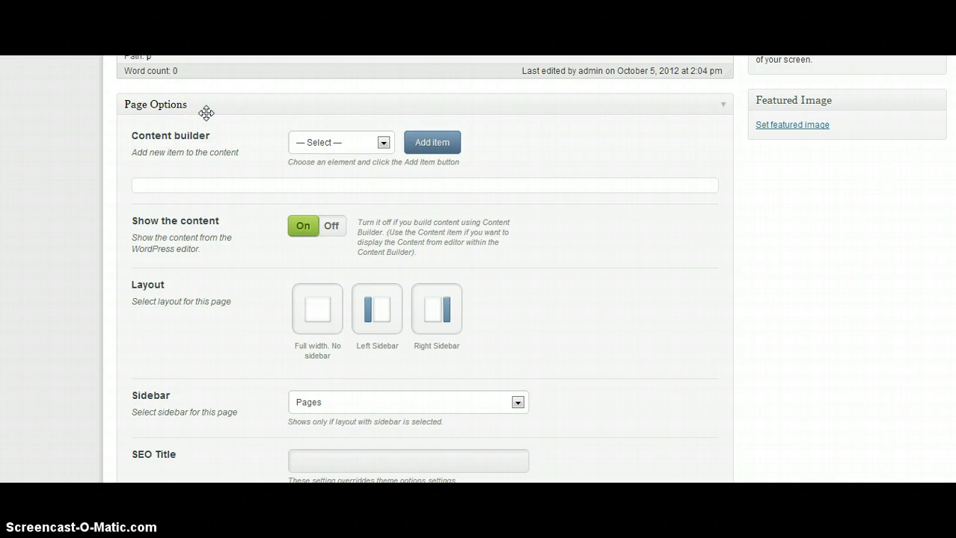
{"action": "mouse_move", "coordinate": [337, 145]}
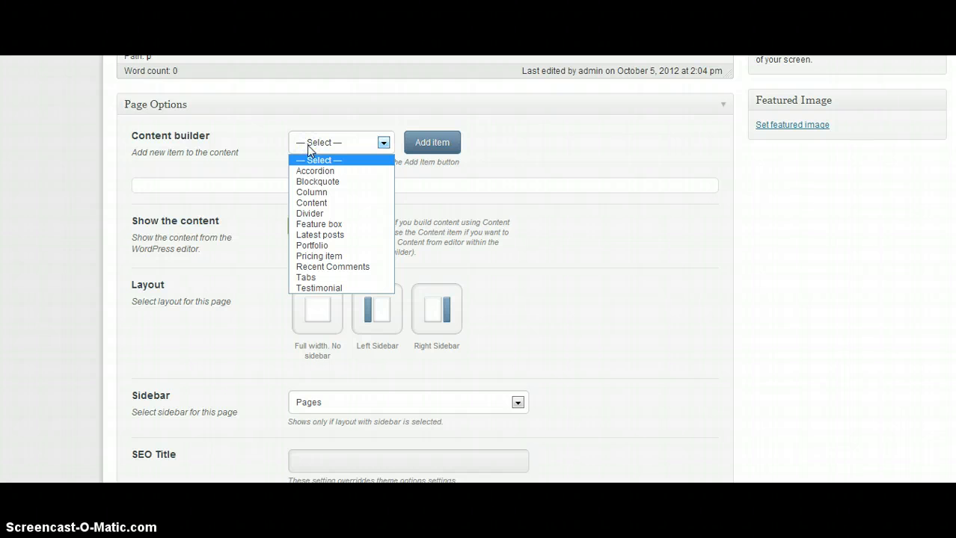
Add a Feature box element to the content builder, sized to 1/4 width
{"action": "left_click", "coordinate": [344, 142]}
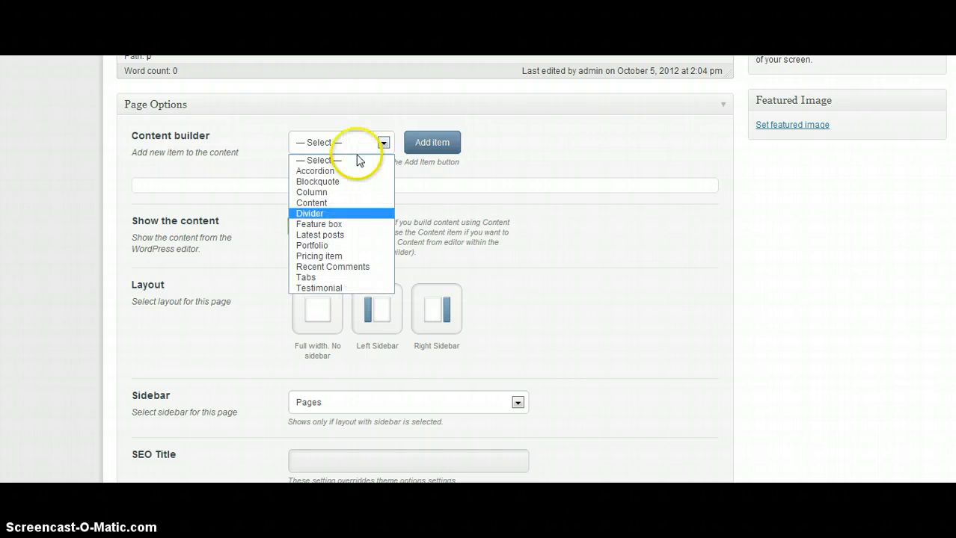
{"action": "left_click", "coordinate": [320, 224]}
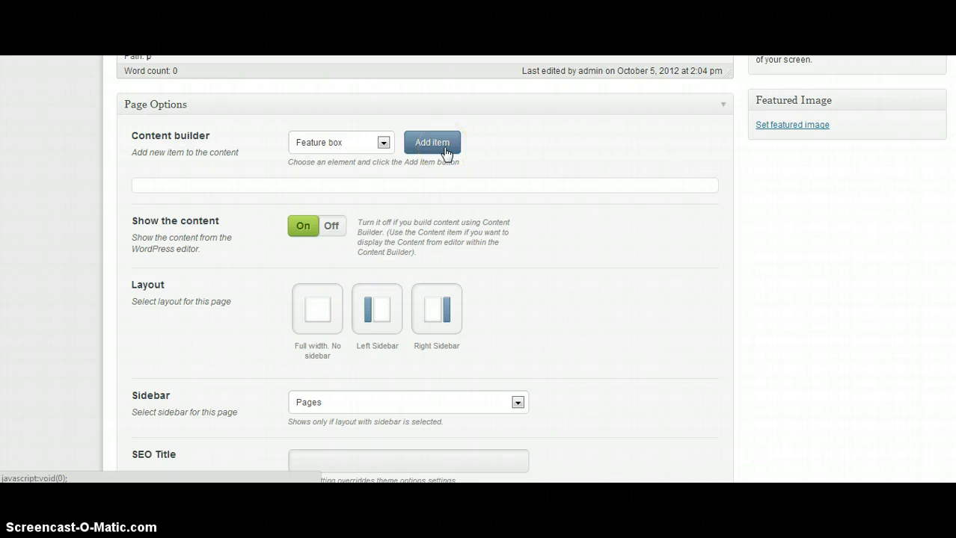
{"action": "left_click", "coordinate": [431, 142]}
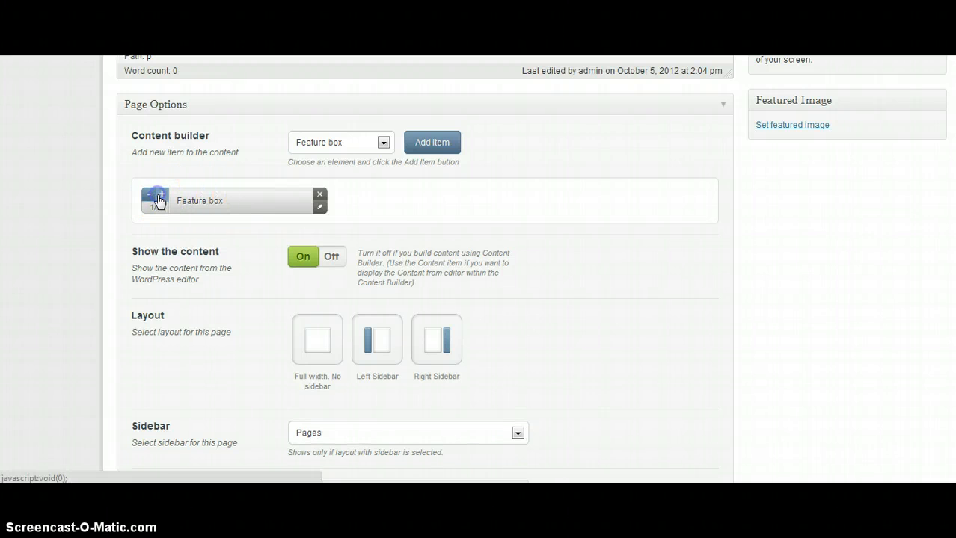
{"action": "left_click", "coordinate": [159, 200]}
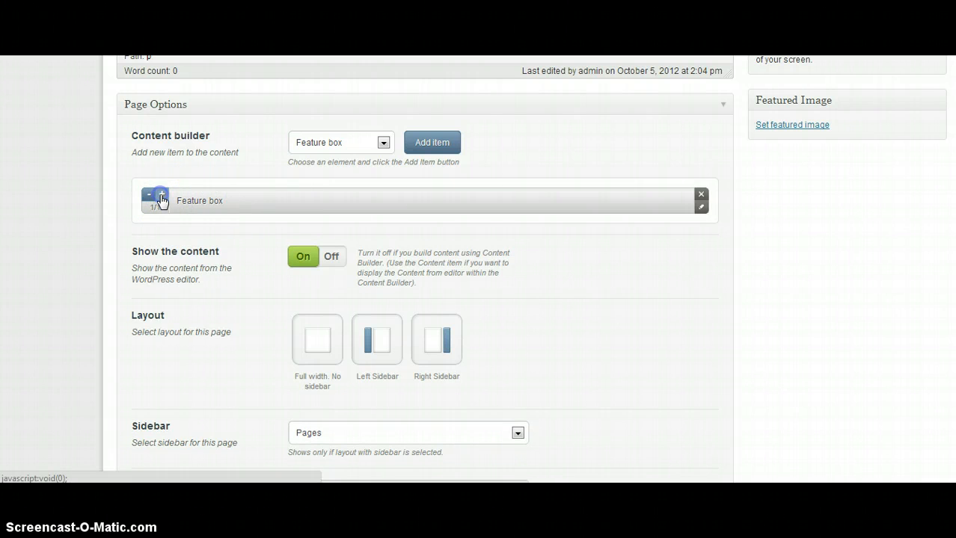
{"action": "left_click", "coordinate": [156, 200]}
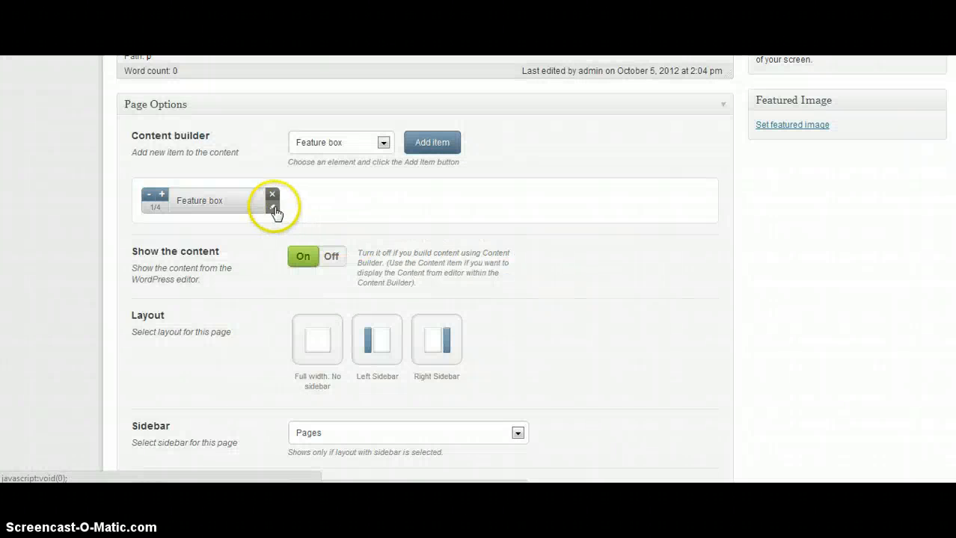
Insert the colour-wheel image from the Media Library as the feature box's picture
{"action": "left_click", "coordinate": [272, 207]}
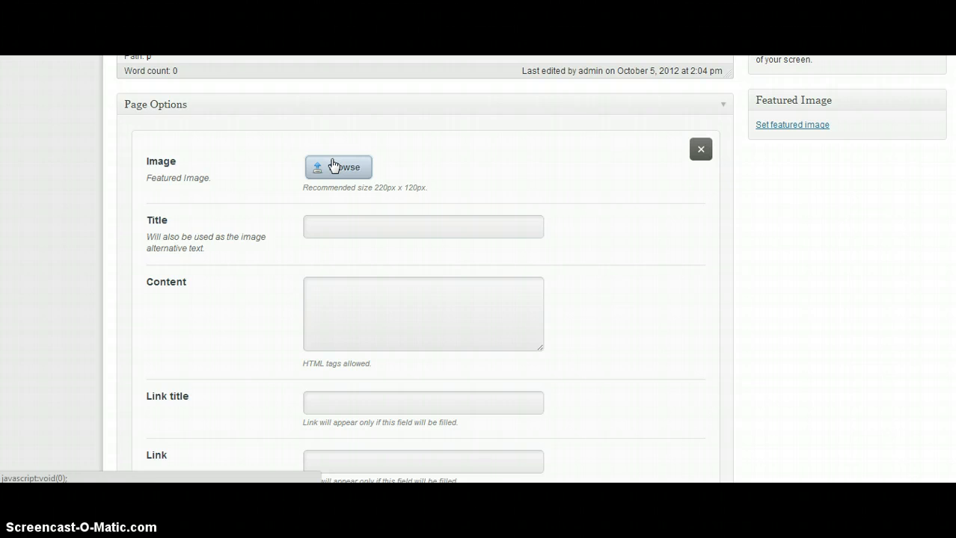
{"action": "left_click", "coordinate": [338, 167]}
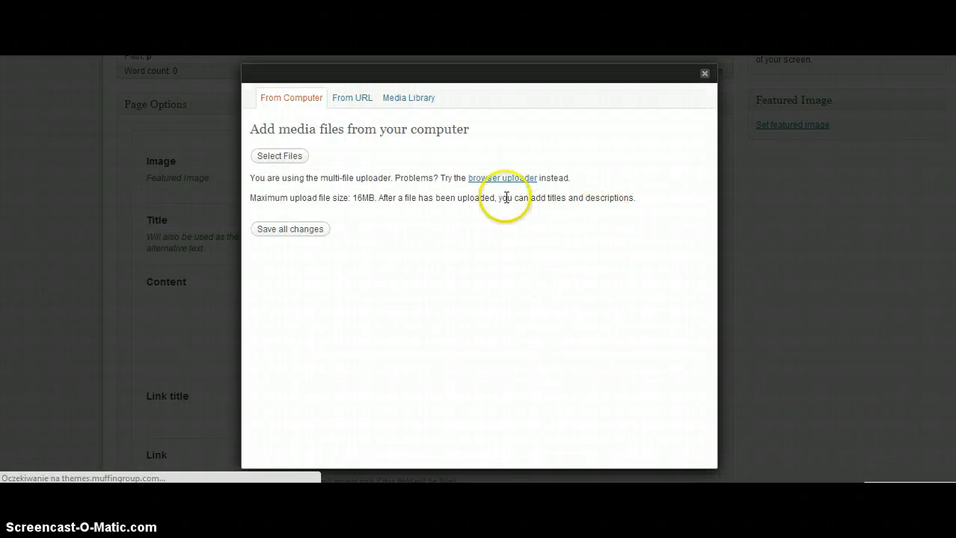
{"action": "left_click", "coordinate": [408, 97]}
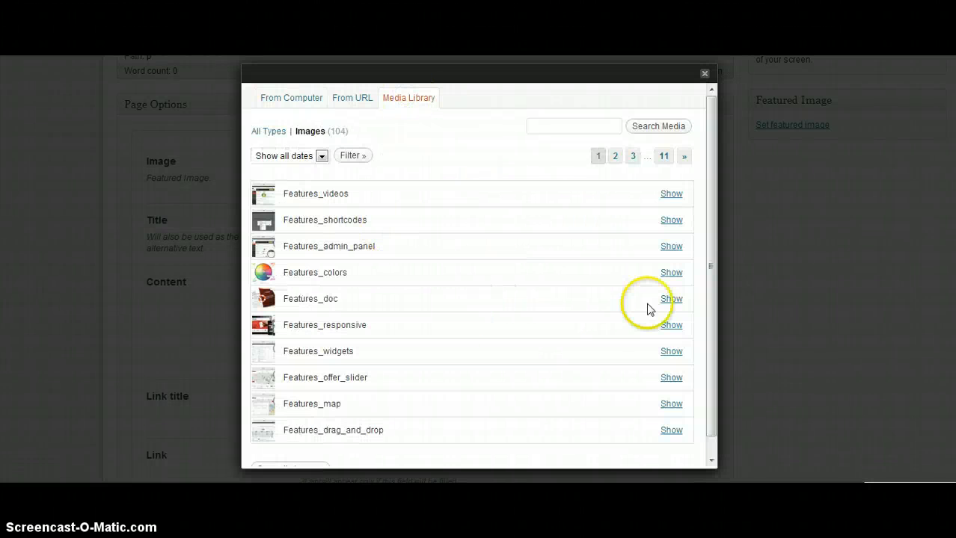
{"action": "left_click", "coordinate": [662, 155]}
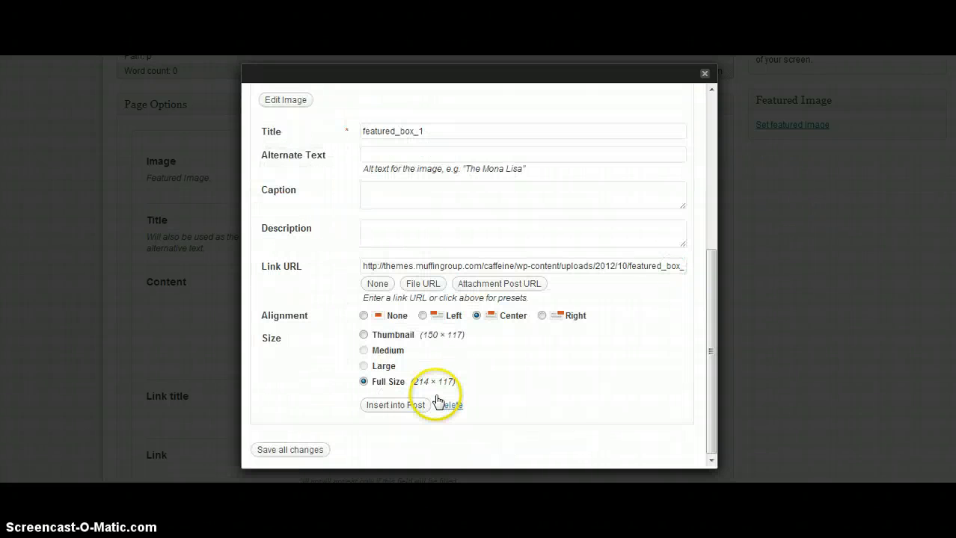
{"action": "left_click", "coordinate": [393, 406]}
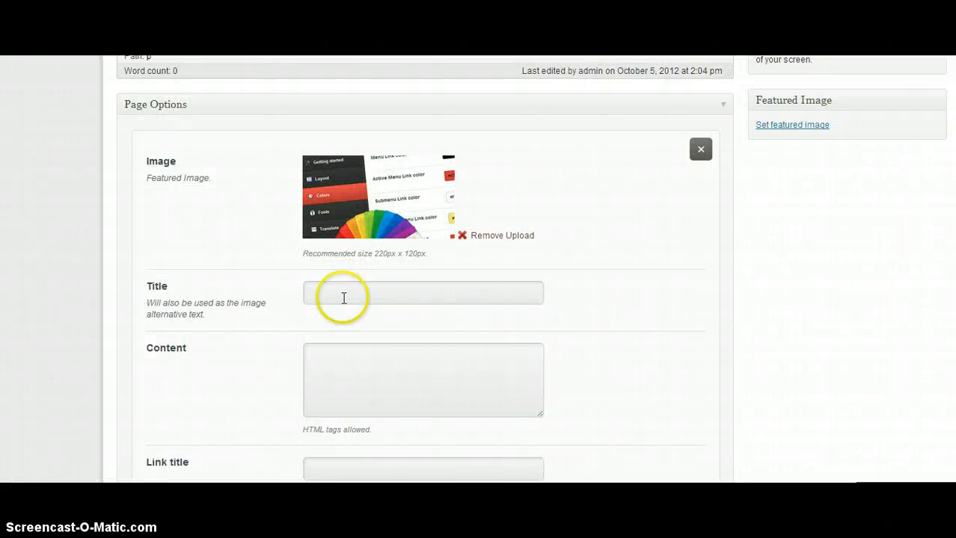
{"action": "mouse_move", "coordinate": [469, 299]}
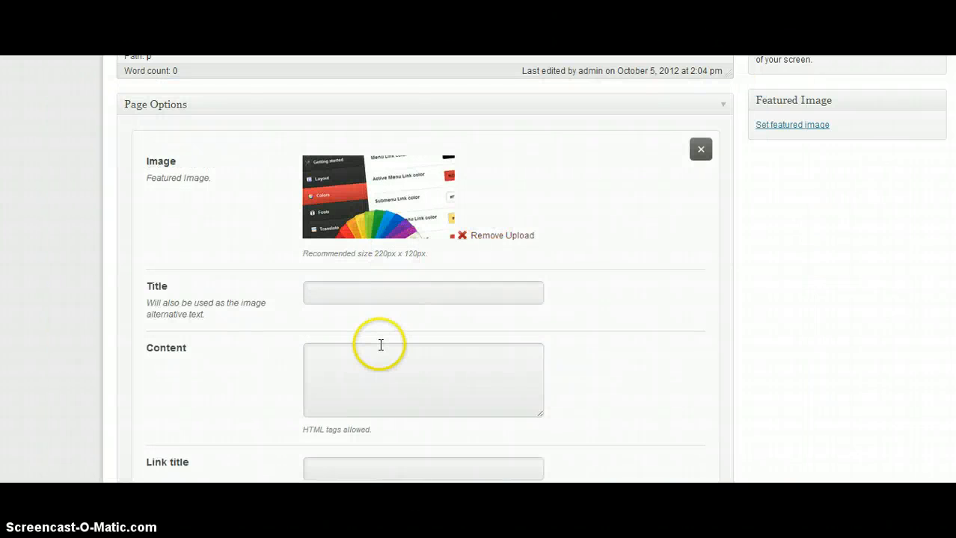
Fill the feature box title 'Unlimited color variations', description, 'Read more' link title and '#' link
{"action": "type", "text": "Unlimited color variations"}
{"action": "type", "text": "Built in 17 color skins & lots of options to customize"}
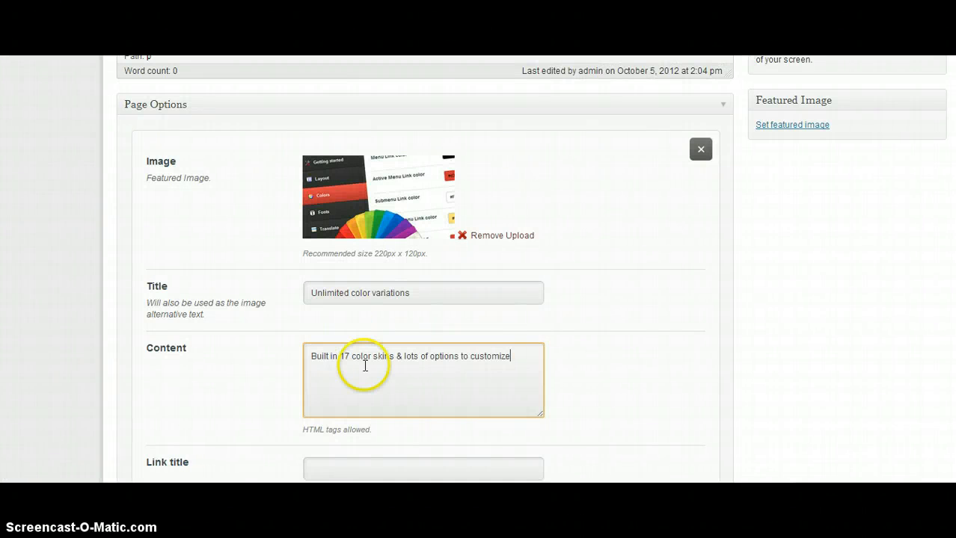
{"action": "scroll", "scroll_direction": "down", "scroll_amount": 3}
{"action": "type", "text": "Read more →"}
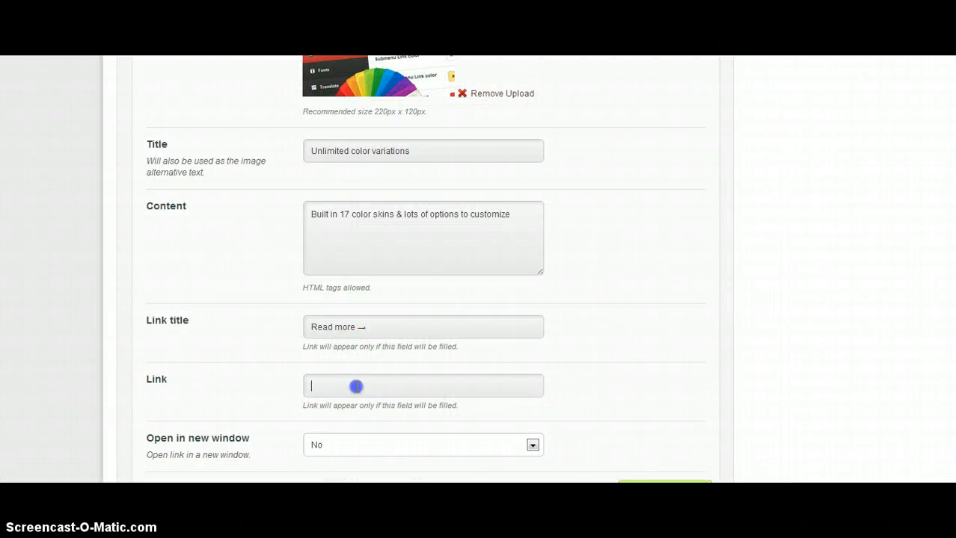
{"action": "type", "text": "#"}
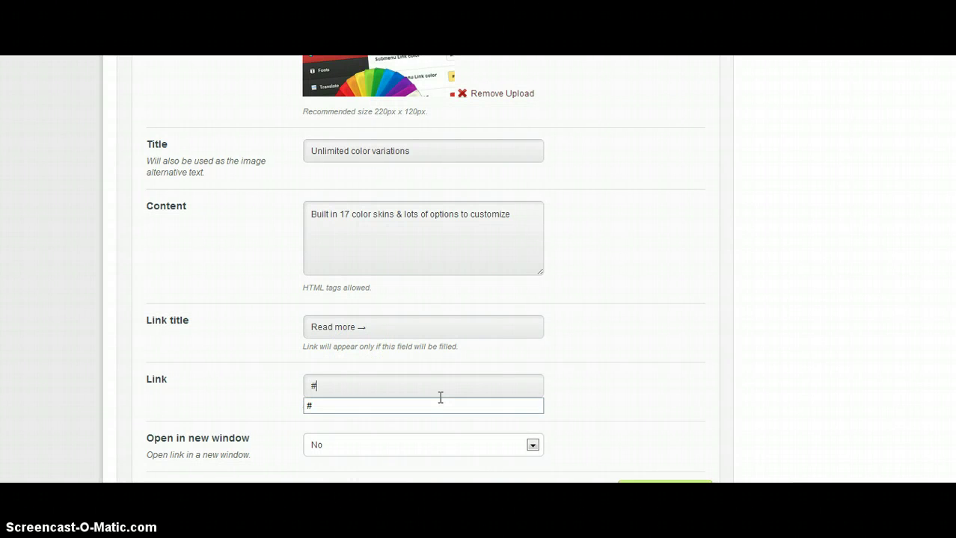
{"action": "scroll", "scroll_direction": "down", "scroll_amount": 3}
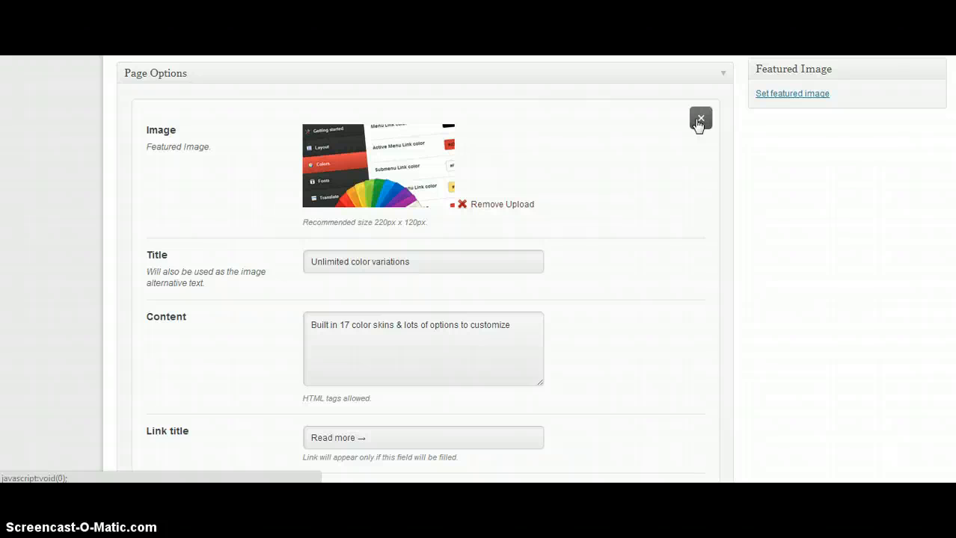
Close the feature box settings and update the Test page
{"action": "left_click", "coordinate": [700, 120]}
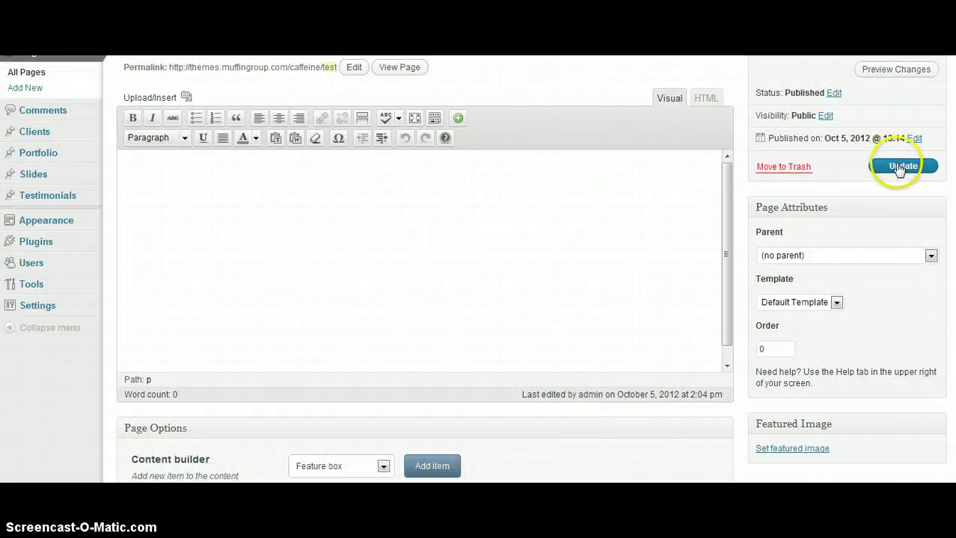
{"action": "left_click", "coordinate": [903, 166]}
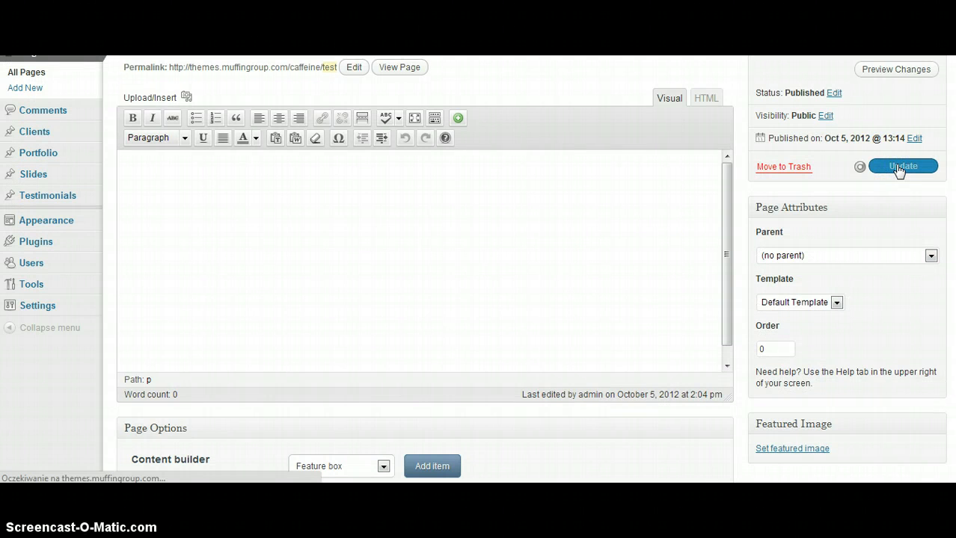
{"action": "left_click", "coordinate": [904, 166]}
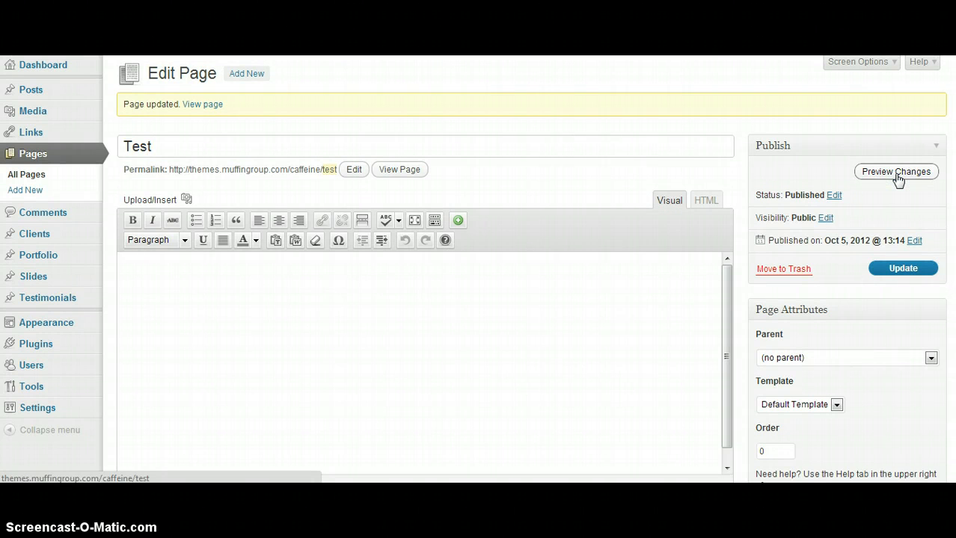
Preview the Test page on the site showing the new feature box
{"action": "left_click", "coordinate": [897, 171]}
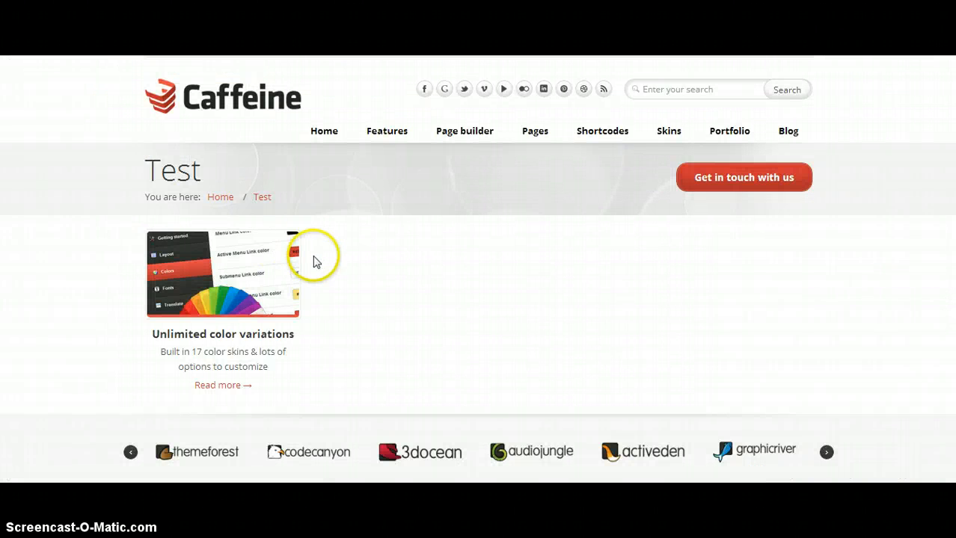
{"action": "mouse_move", "coordinate": [224, 338]}
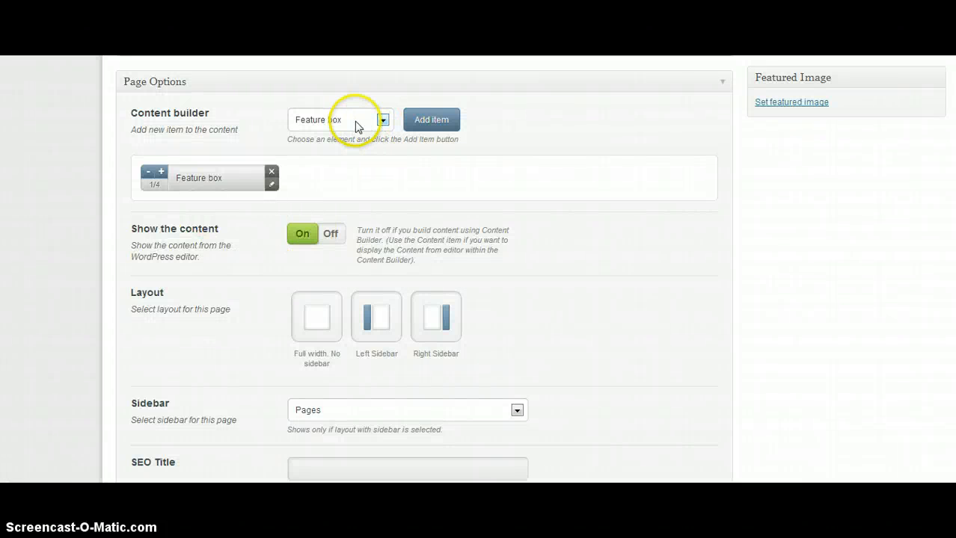
Add a second Feature box and insert featured_box_2 from the Media Library as its image
{"action": "left_click", "coordinate": [431, 119]}
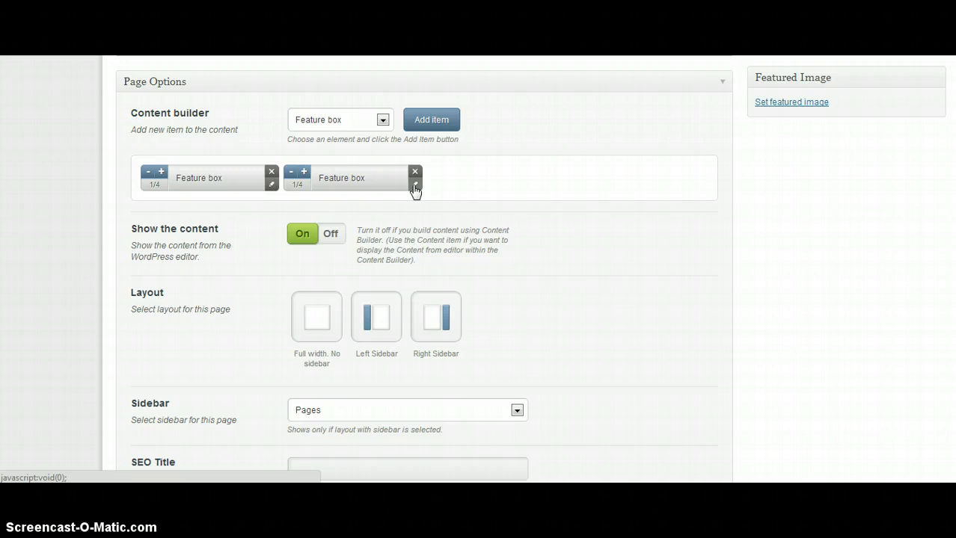
{"action": "left_click", "coordinate": [416, 185]}
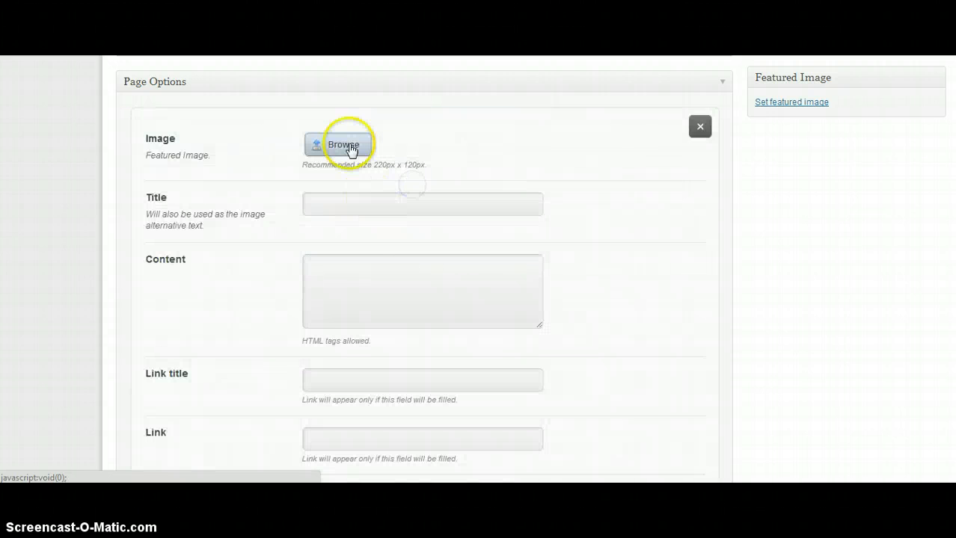
{"action": "left_click", "coordinate": [347, 143]}
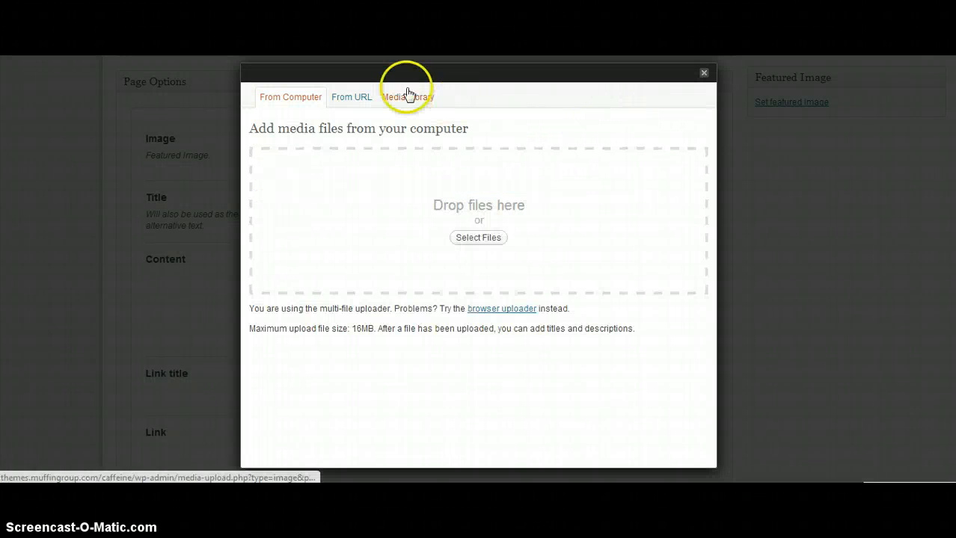
{"action": "left_click", "coordinate": [406, 96]}
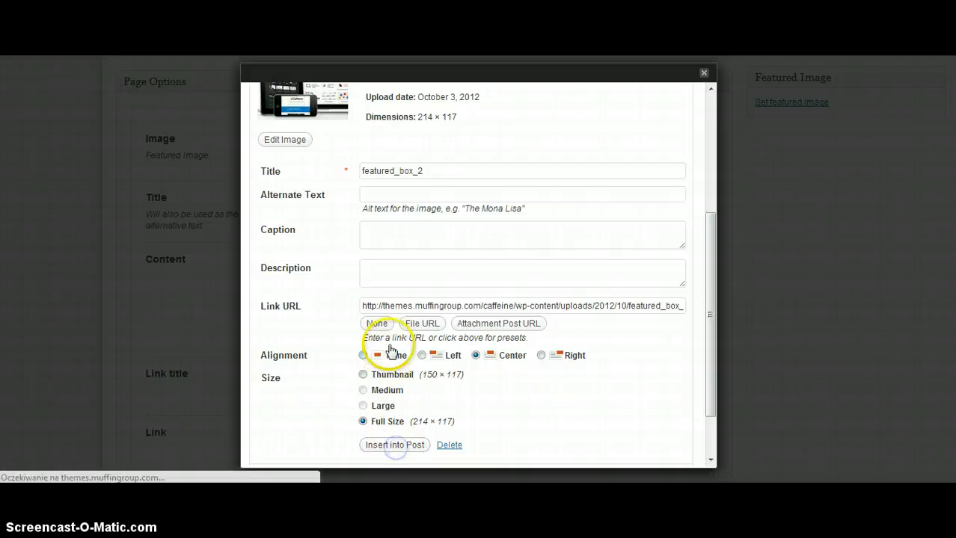
{"action": "left_click", "coordinate": [395, 446]}
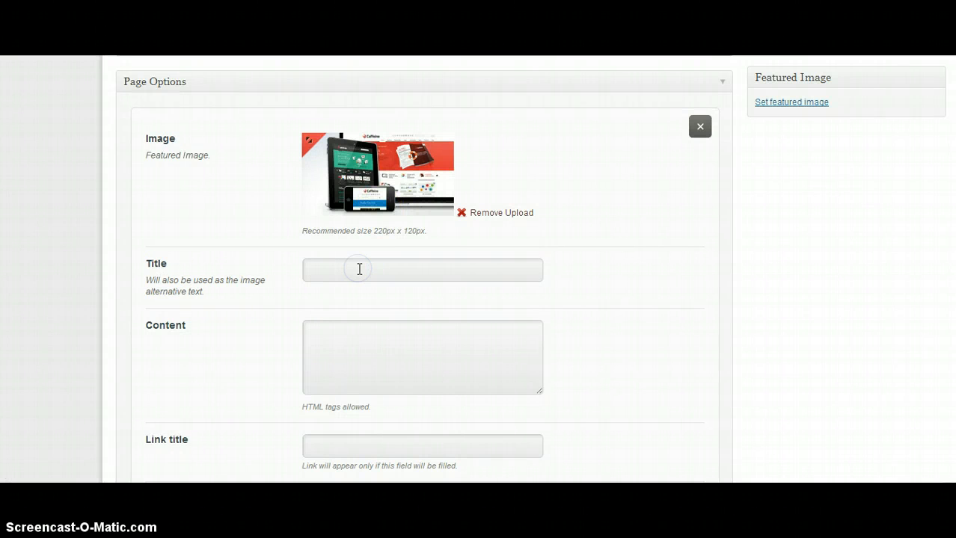
Fill the second box with 'Unlimited color variations', color skins text, 'Read more' and '#' link, and save
{"action": "type", "text": "Unlimited color variations"}
{"action": "left_click", "coordinate": [422, 358]}
{"action": "type", "text": "Built in 17 color skins & lots of options to customize"}
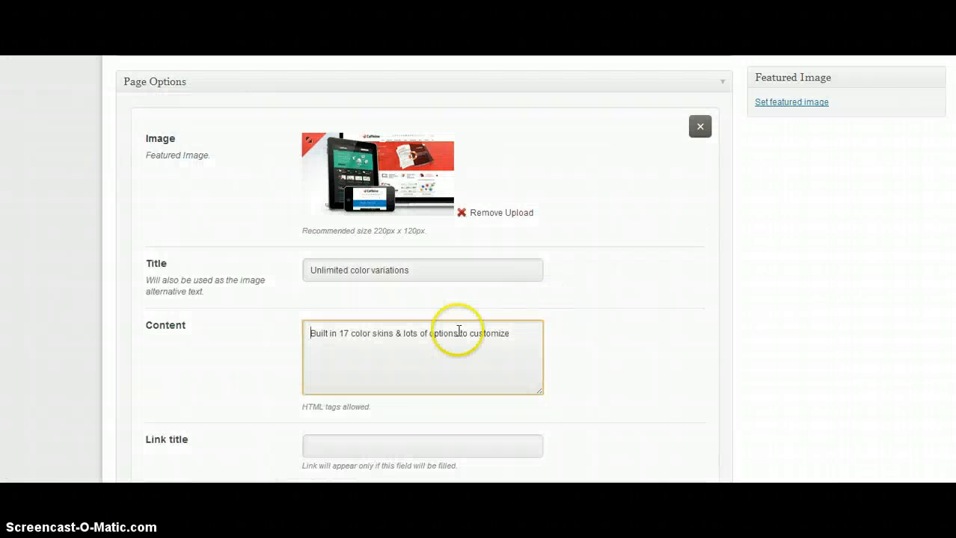
{"action": "scroll", "scroll_direction": "down", "scroll_amount": 3}
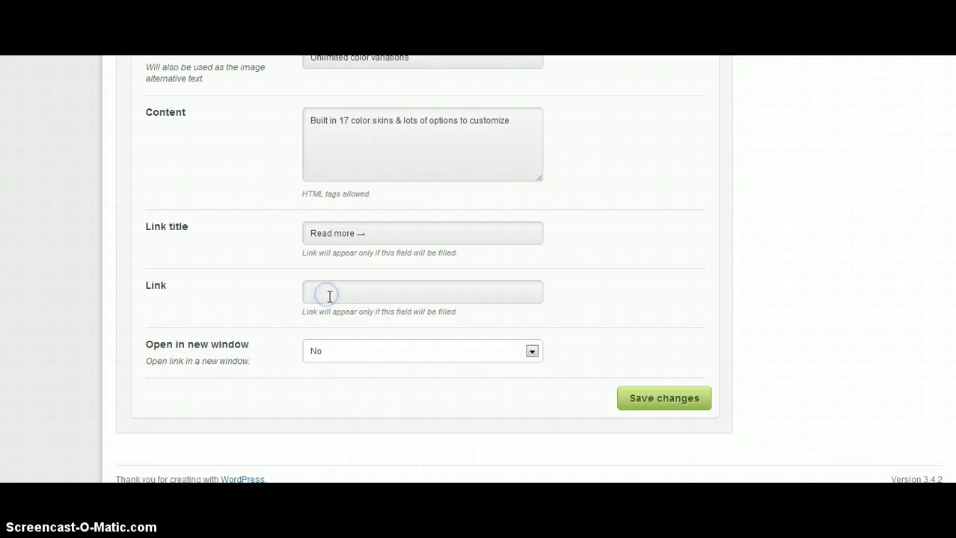
{"action": "type", "text": "#"}
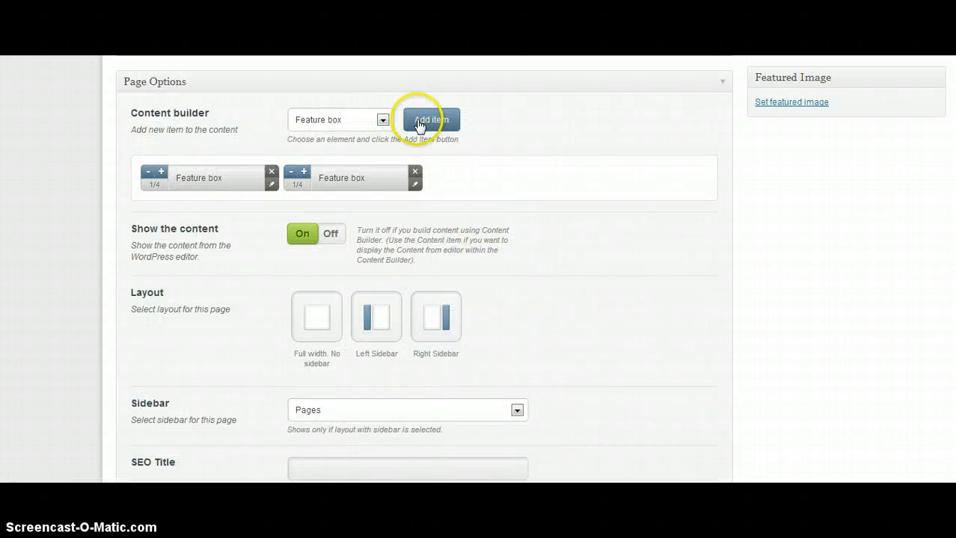
Add a third Feature box with the featured_box_3 image and the suggested title 'Unlimited color variations'
{"action": "left_click", "coordinate": [430, 120]}
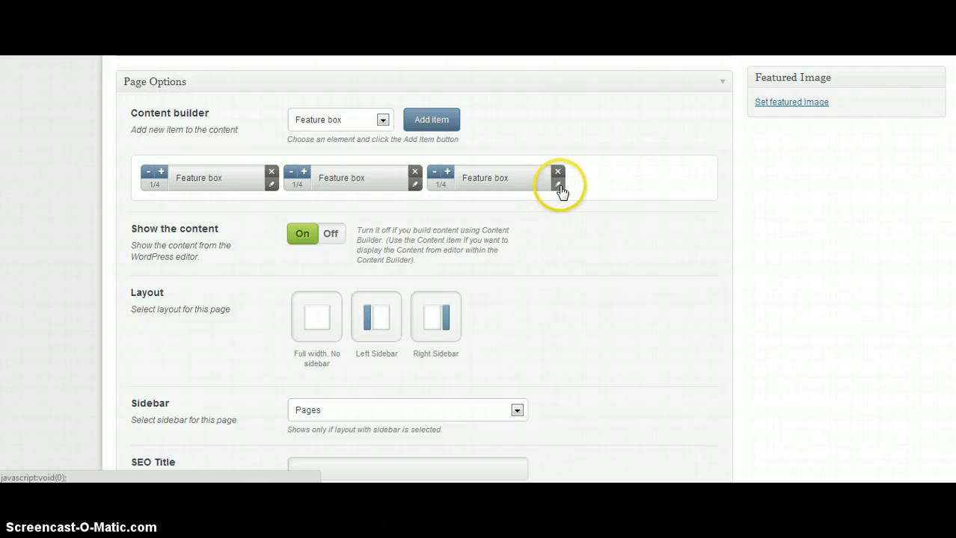
{"action": "left_click", "coordinate": [556, 186]}
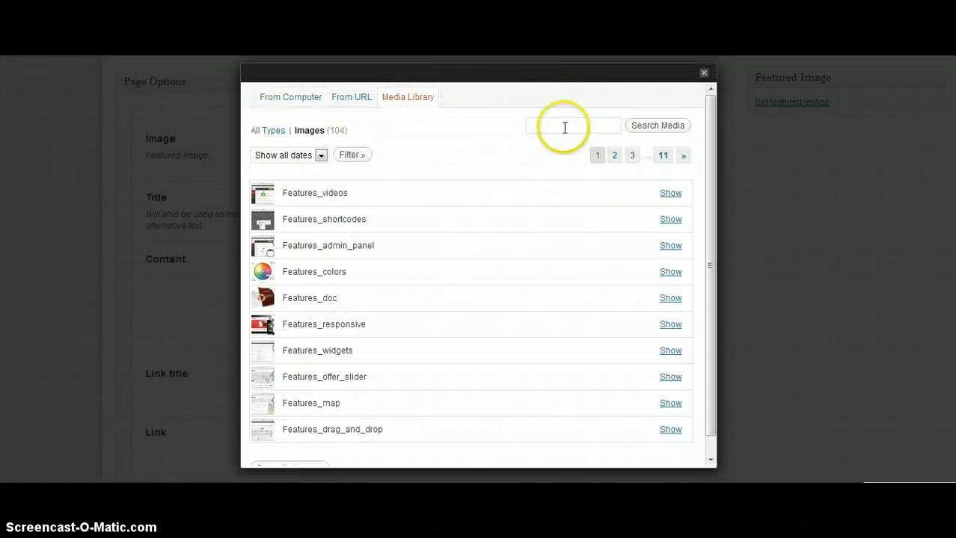
{"action": "left_click", "coordinate": [682, 154]}
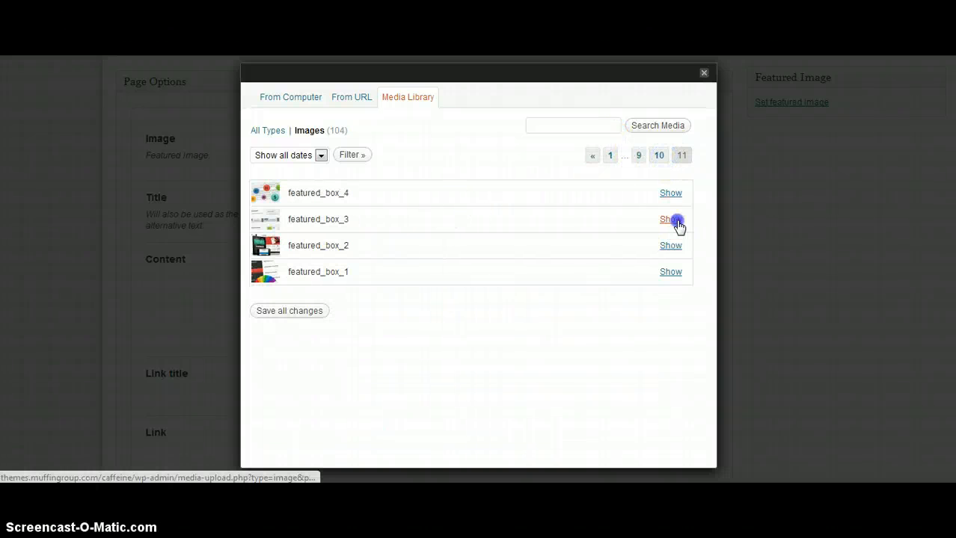
{"action": "left_click", "coordinate": [670, 219]}
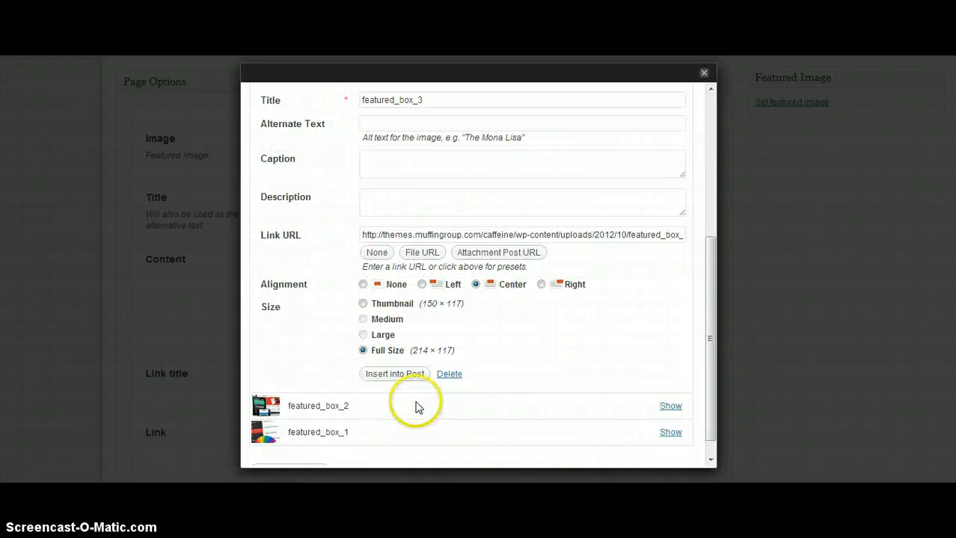
{"action": "left_click", "coordinate": [393, 374]}
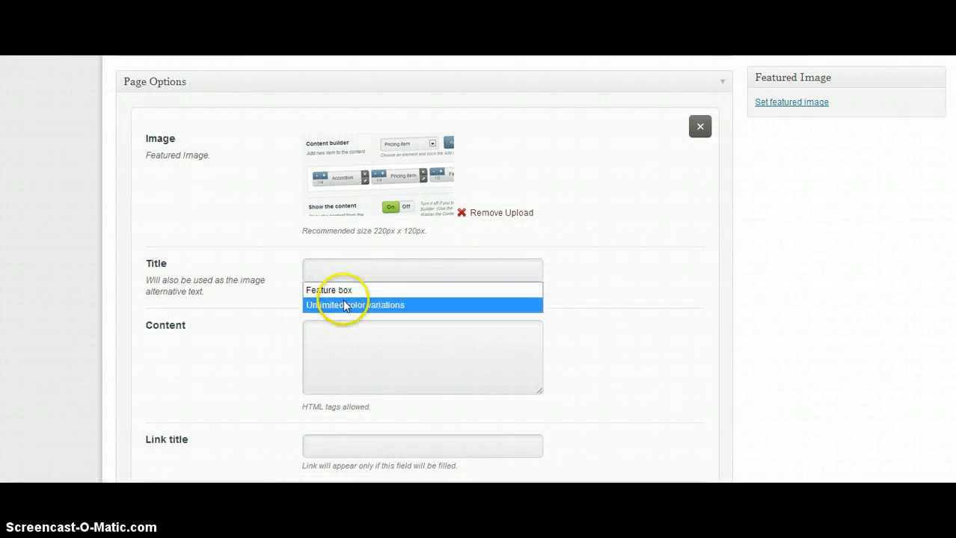
{"action": "left_click", "coordinate": [356, 305]}
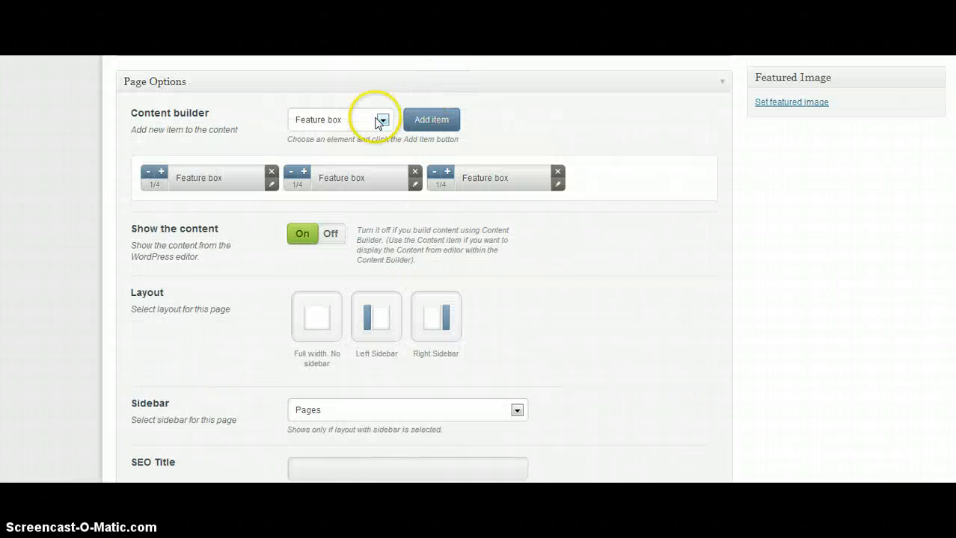
Add a fourth Feature box and insert featured_box_4 from the Media Library as its image
{"action": "left_click", "coordinate": [431, 119]}
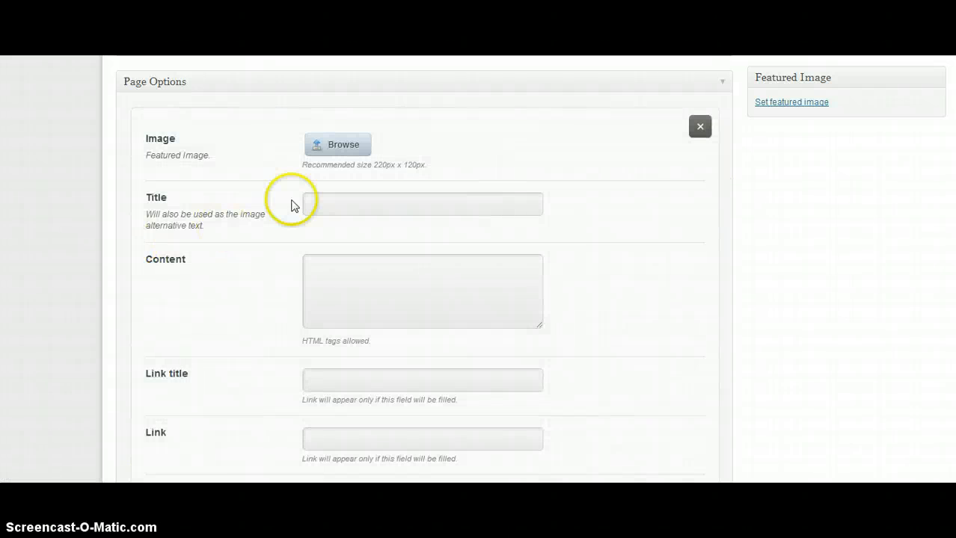
{"action": "left_click", "coordinate": [338, 143]}
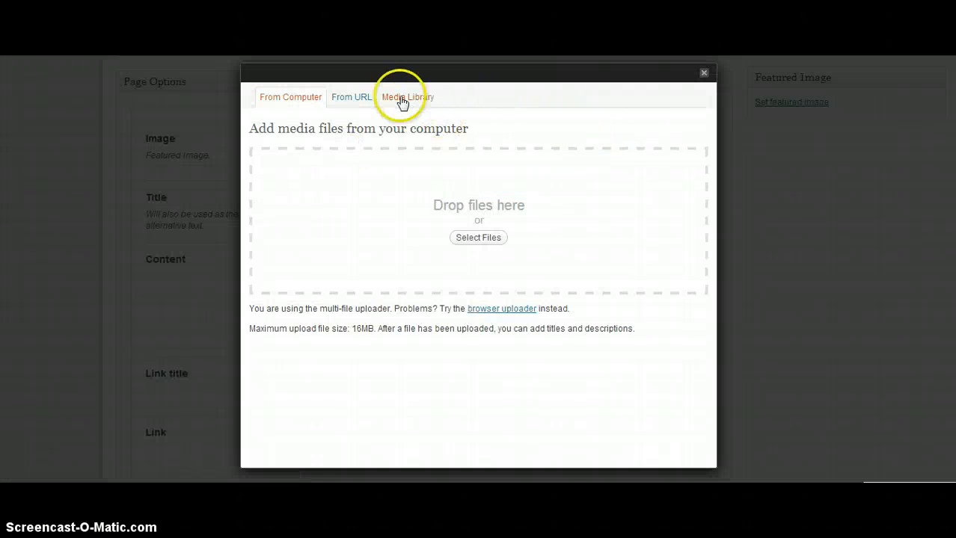
{"action": "left_click", "coordinate": [405, 97]}
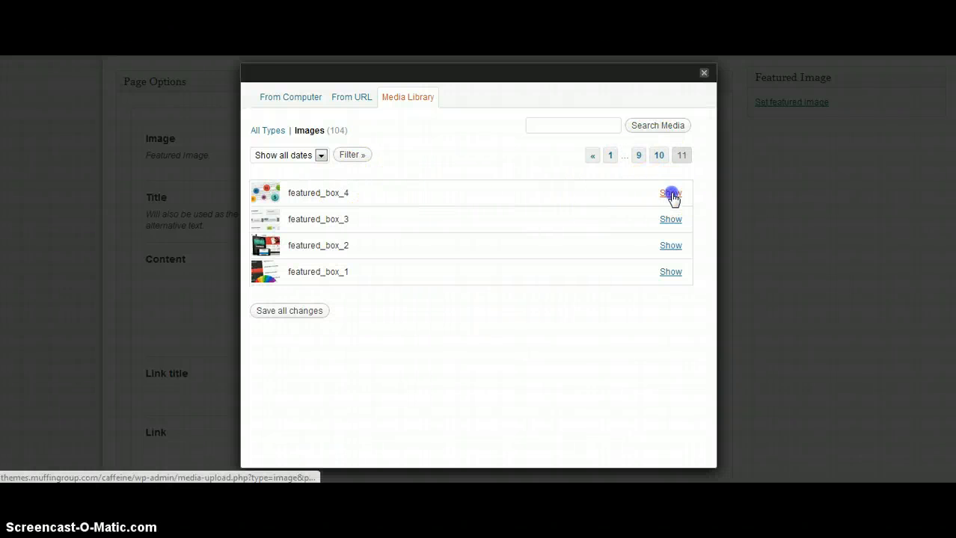
{"action": "left_click", "coordinate": [670, 193]}
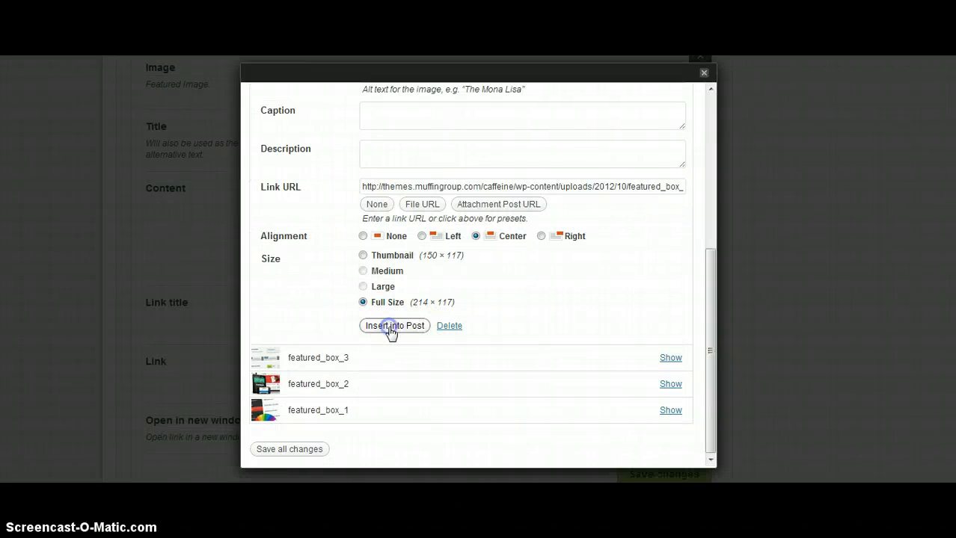
{"action": "left_click", "coordinate": [393, 326]}
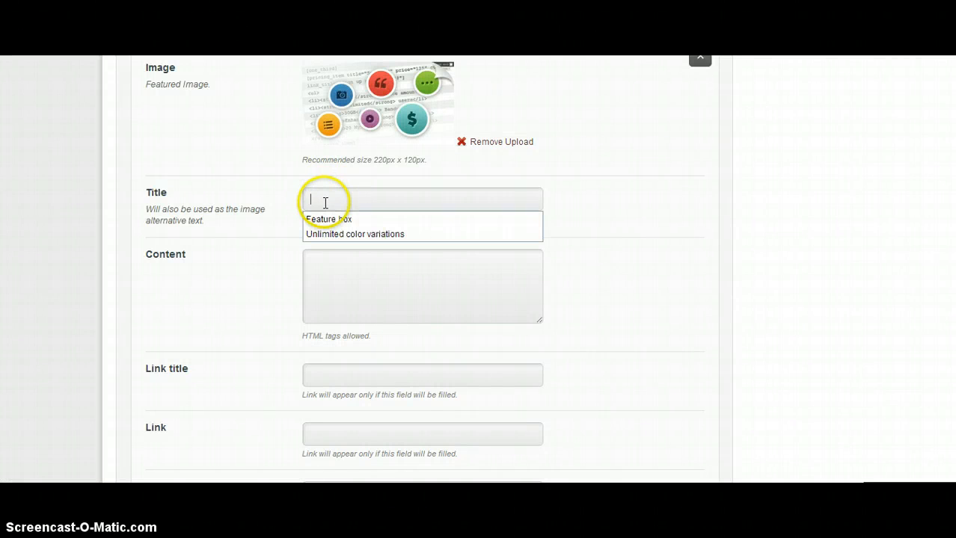
Fill the fourth box with 'Unlimited color variations', color skins text, 'Read more' and '#' link
{"action": "left_click", "coordinate": [339, 233]}
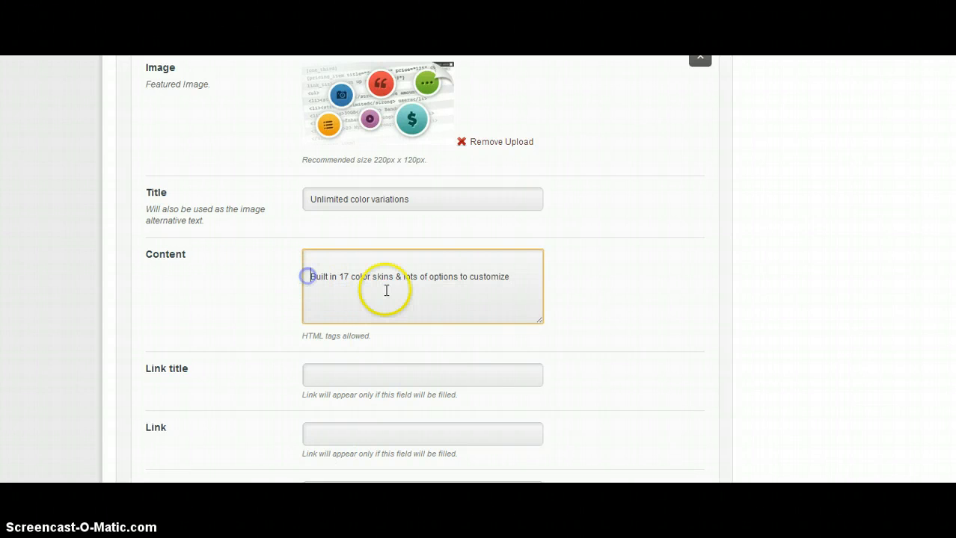
{"action": "mouse_move", "coordinate": [328, 375]}
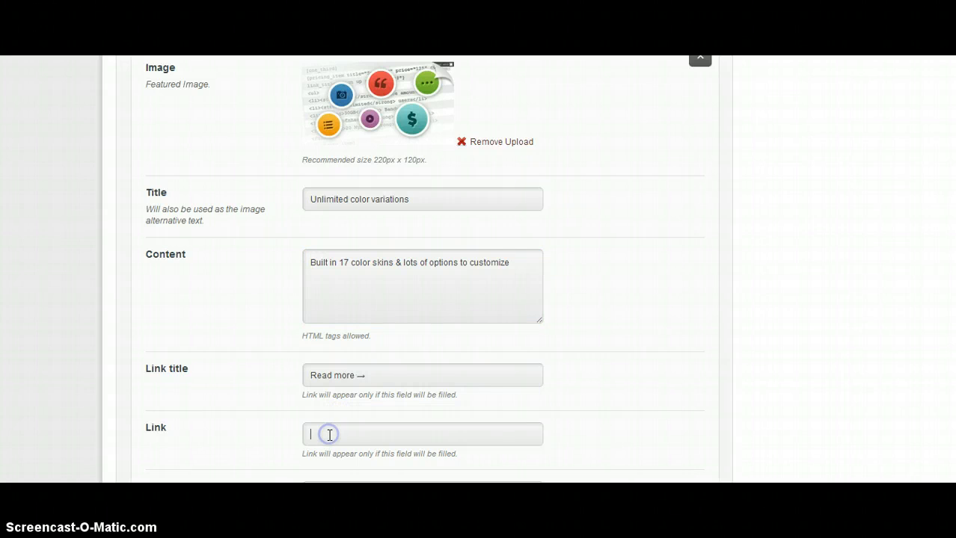
{"action": "type", "text": "#"}
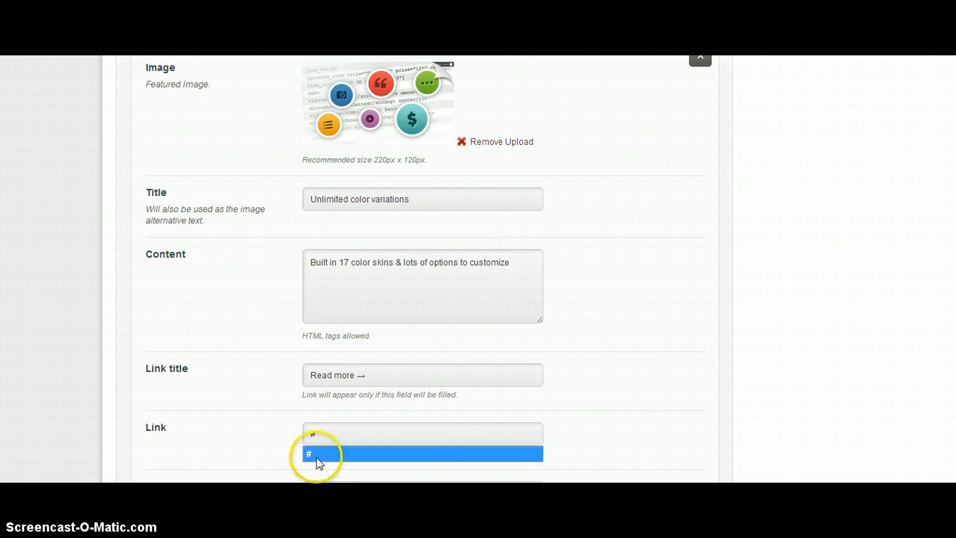
{"action": "scroll", "scroll_direction": "down", "scroll_amount": 3}
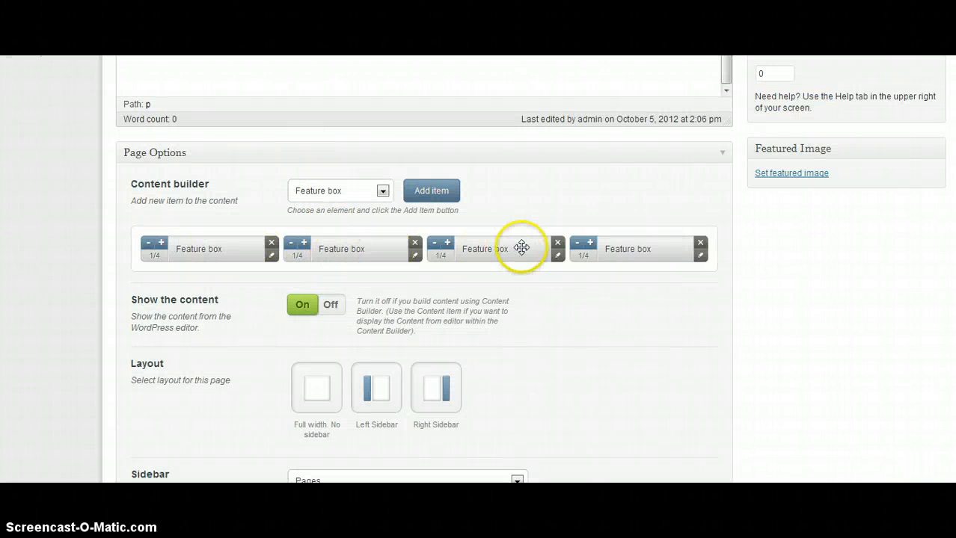
{"action": "mouse_move", "coordinate": [643, 255]}
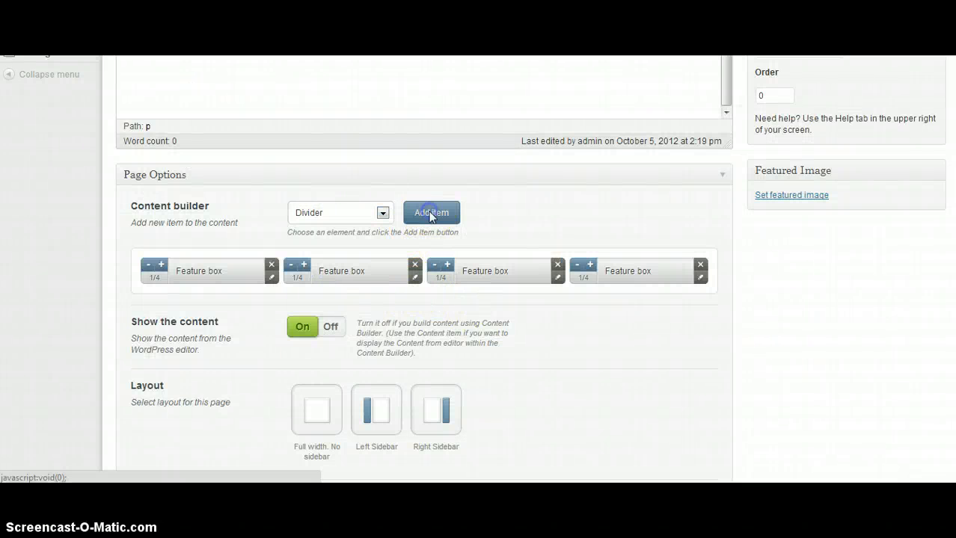
Add a Divider below the feature boxes and set its height to 10 px
{"action": "left_click", "coordinate": [431, 212]}
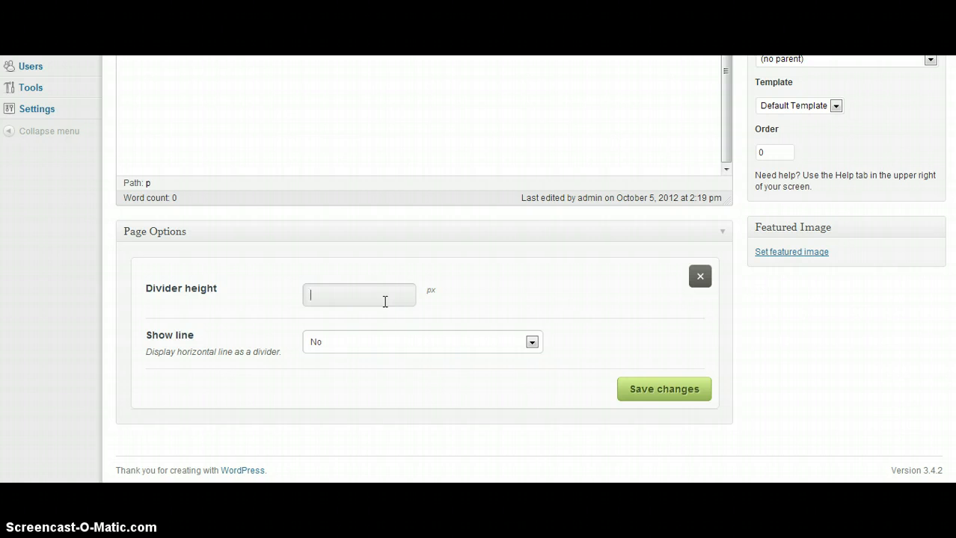
{"action": "type", "text": "10"}
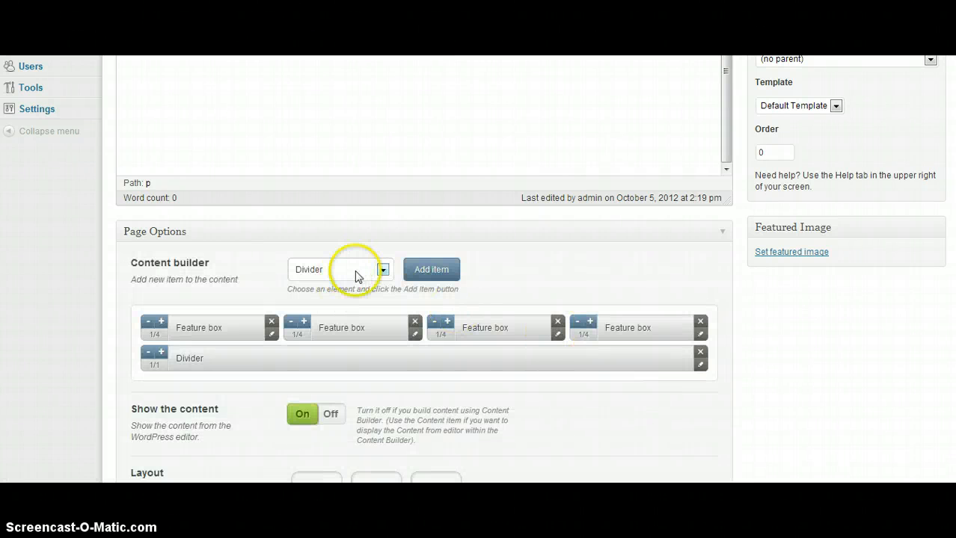
Add a Recent Comments element below the Divider and go into its settings
{"action": "left_click", "coordinate": [382, 269]}
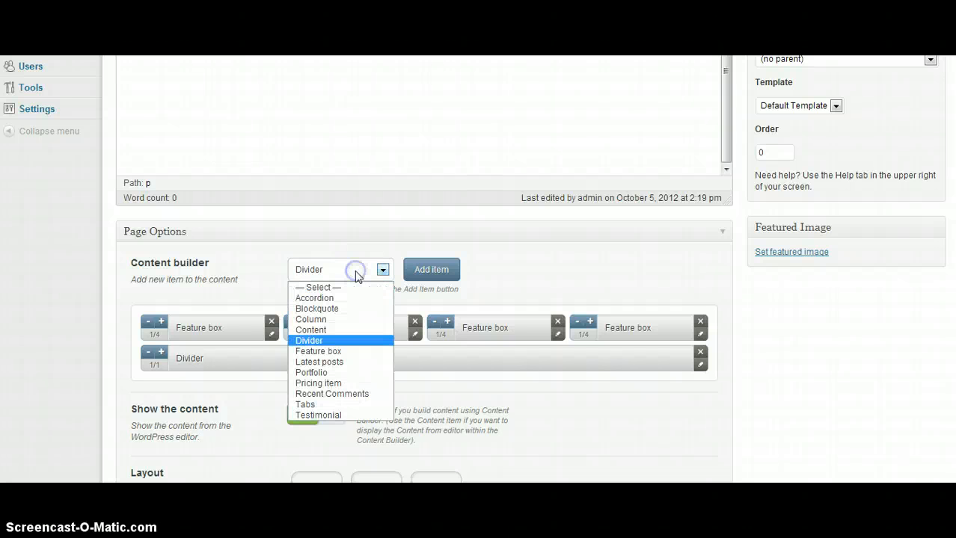
{"action": "mouse_move", "coordinate": [332, 395]}
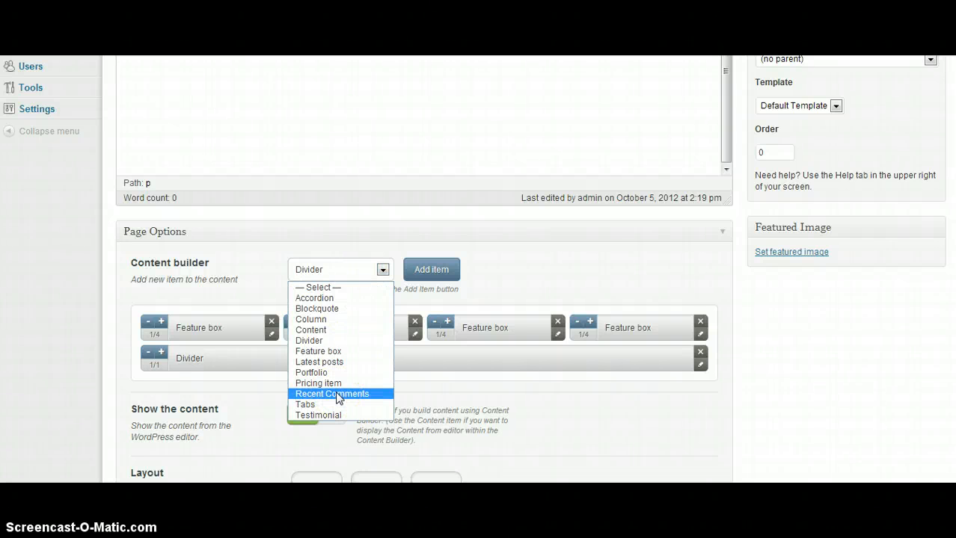
{"action": "left_click", "coordinate": [332, 394]}
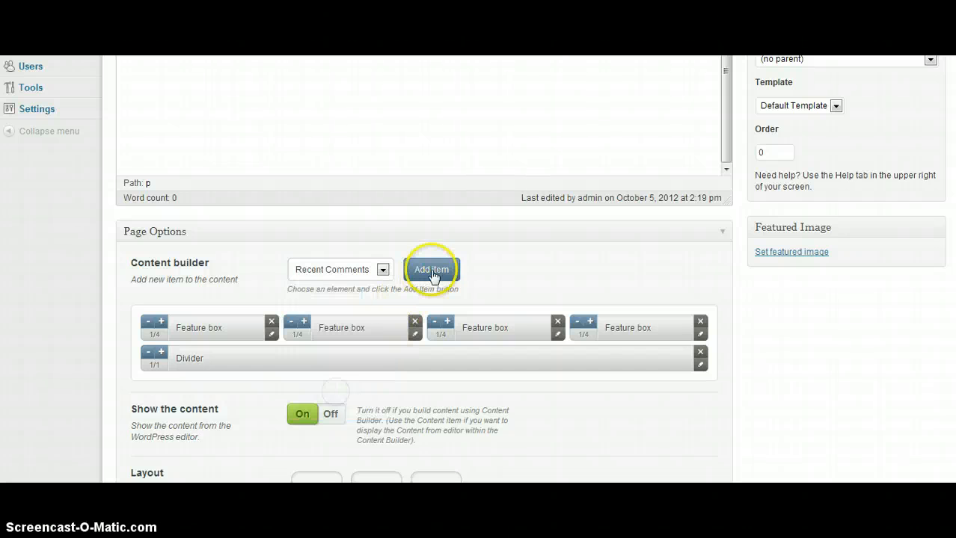
{"action": "left_click", "coordinate": [431, 269]}
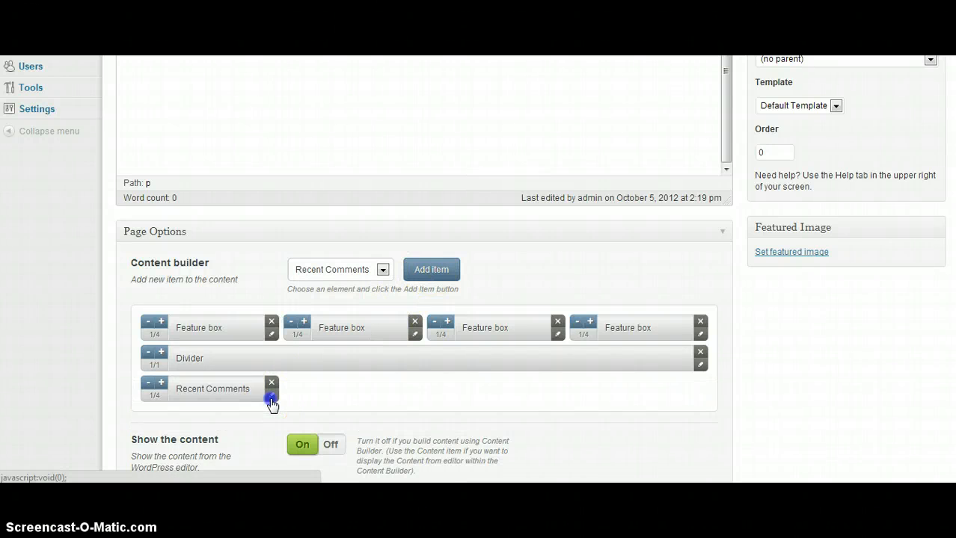
{"action": "left_click", "coordinate": [271, 398]}
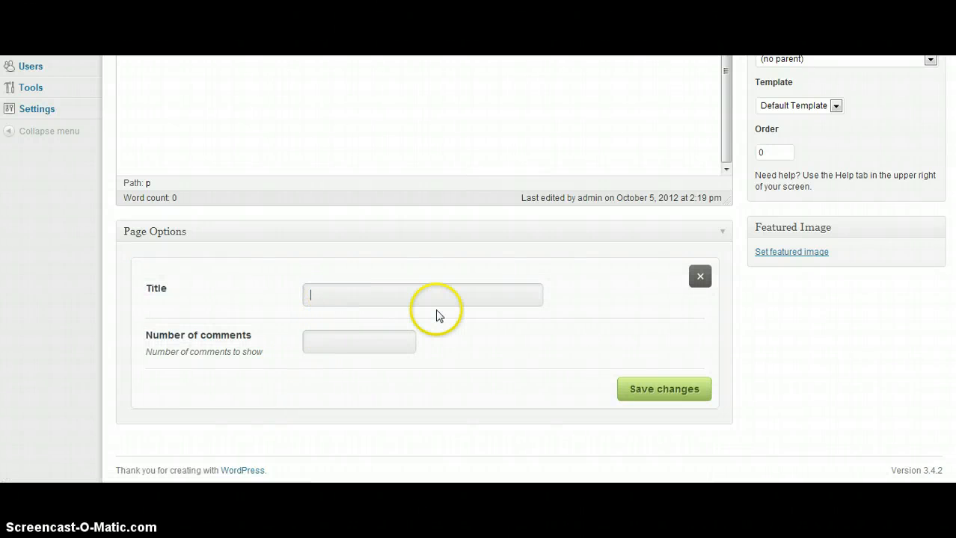
Title it 'Recent comments', set it to show 3 comments, and save the settings
{"action": "type", "text": "Recent"}
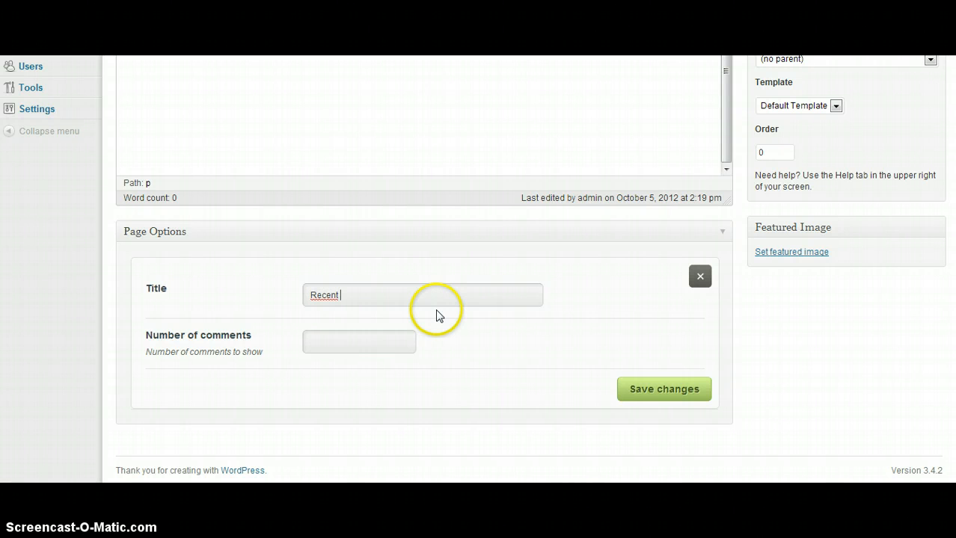
{"action": "type", "text": "comments"}
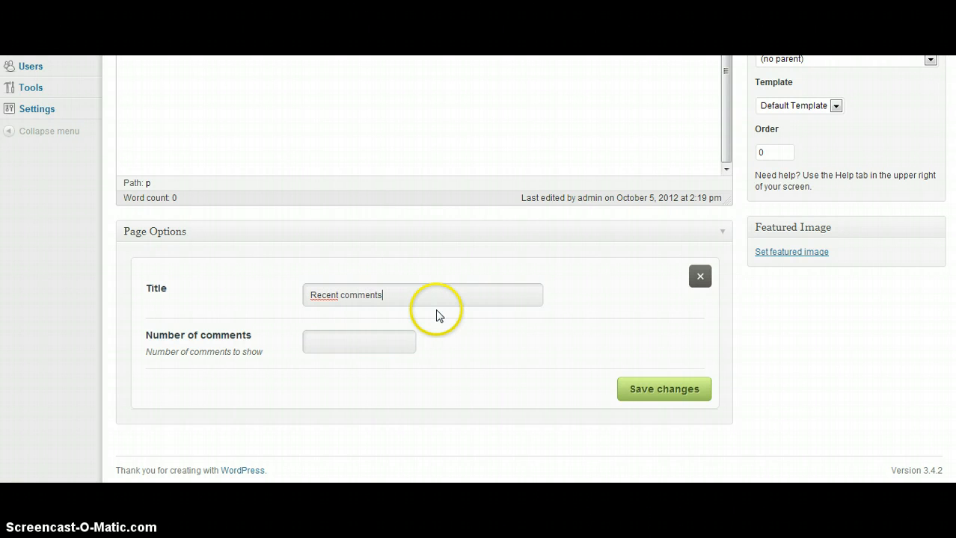
{"action": "left_click", "coordinate": [359, 343]}
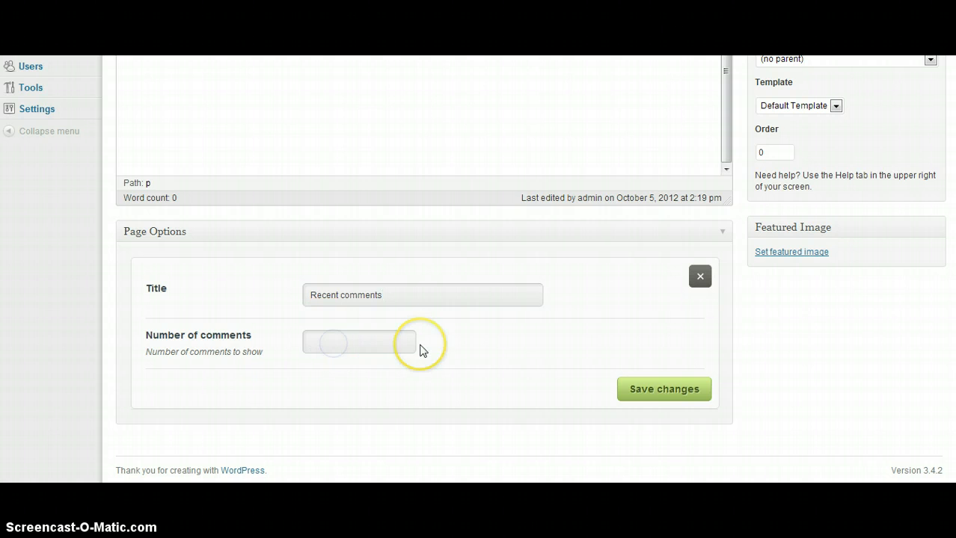
{"action": "left_click", "coordinate": [359, 343]}
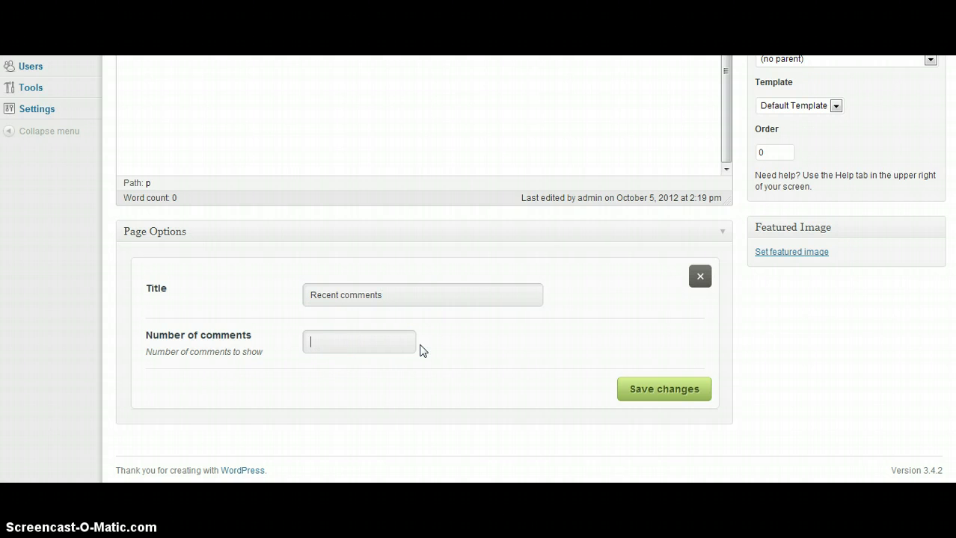
{"action": "type", "text": "3"}
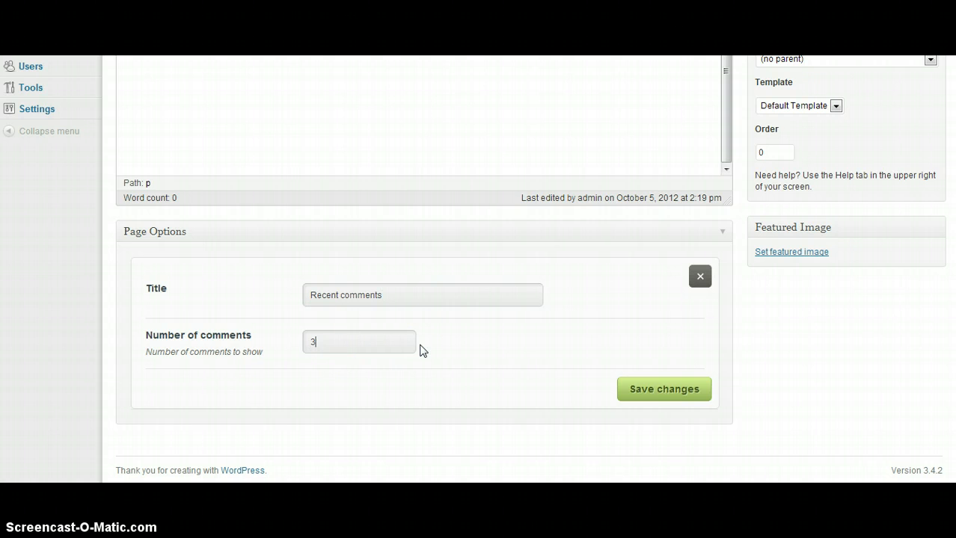
{"action": "left_click", "coordinate": [664, 389]}
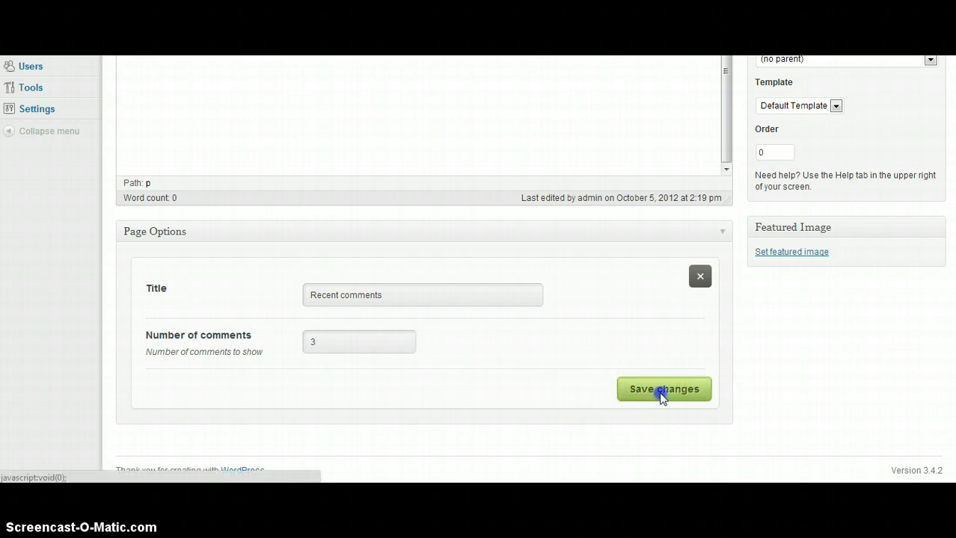
{"action": "left_click", "coordinate": [664, 389]}
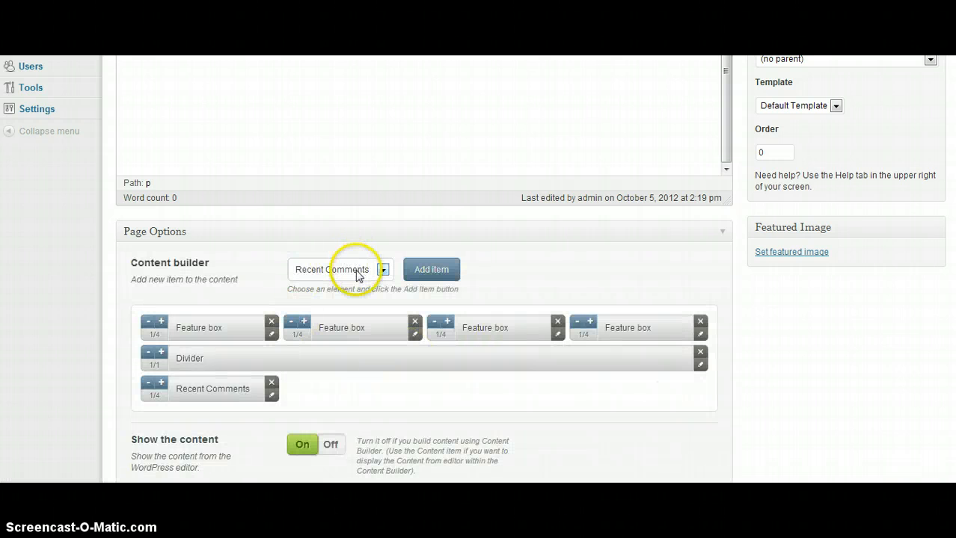
Add a Latest posts element beside Recent Comments, title it 'Latest posts' and save
{"action": "left_click", "coordinate": [383, 269]}
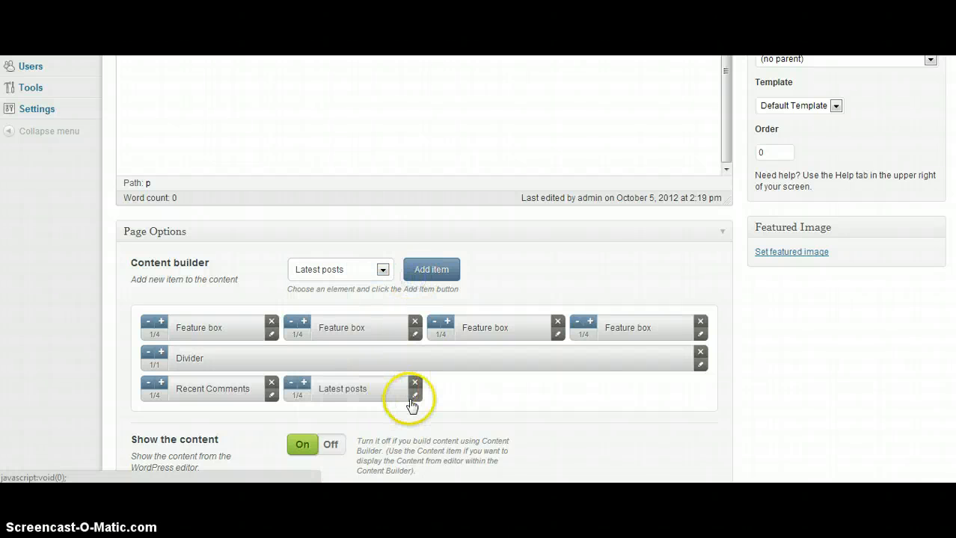
{"action": "left_click", "coordinate": [414, 389]}
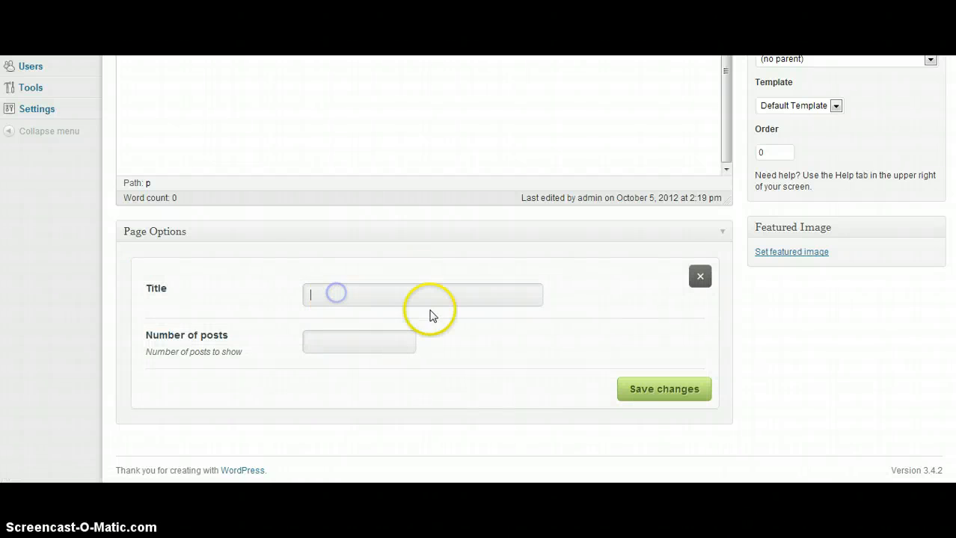
{"action": "type", "text": "Latest posts"}
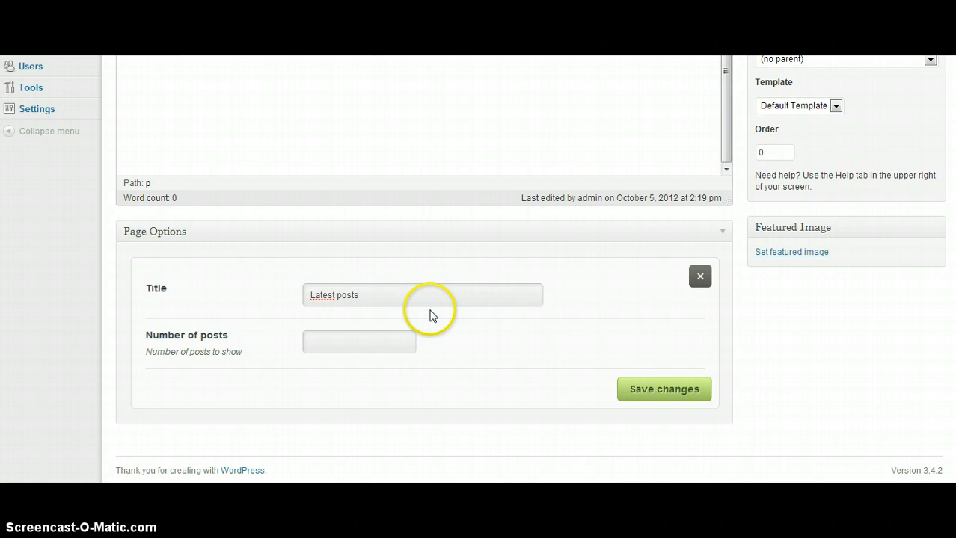
{"action": "left_click", "coordinate": [359, 343]}
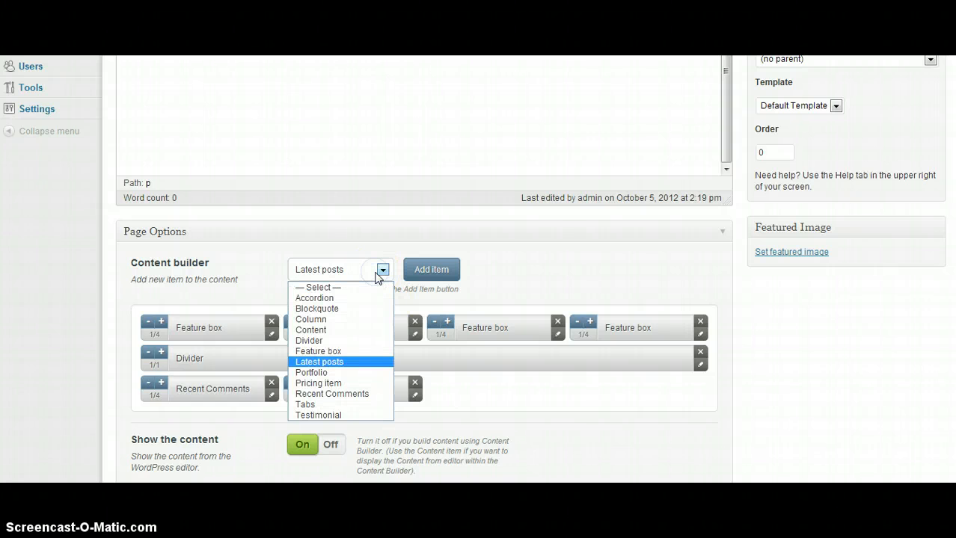
{"action": "mouse_move", "coordinate": [334, 419]}
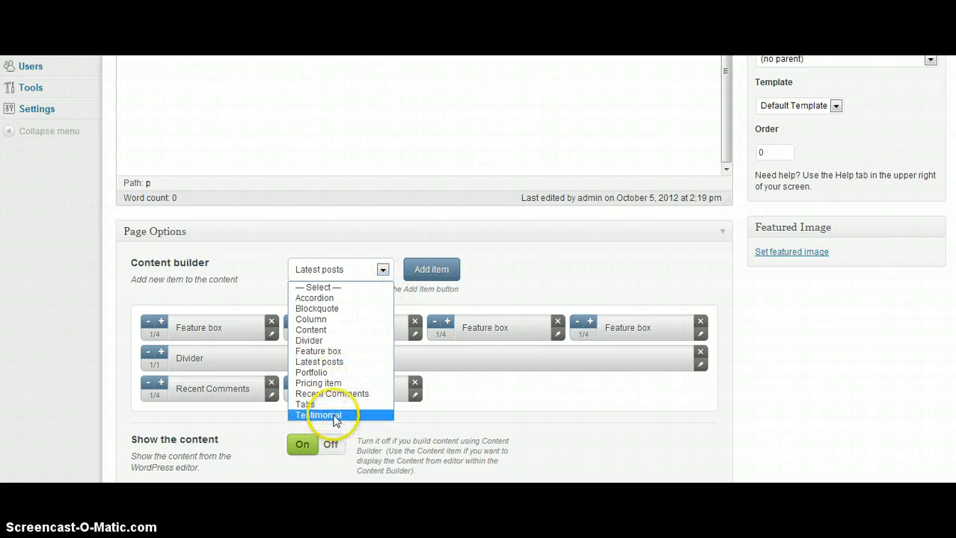
Add a half-width Testimonial element after Latest posts and go into its settings
{"action": "left_click", "coordinate": [319, 416]}
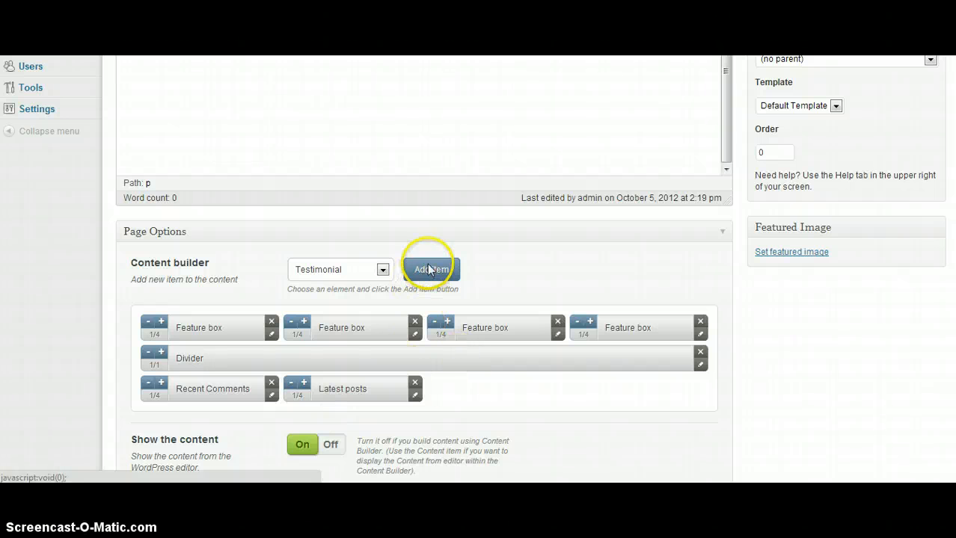
{"action": "left_click", "coordinate": [431, 270]}
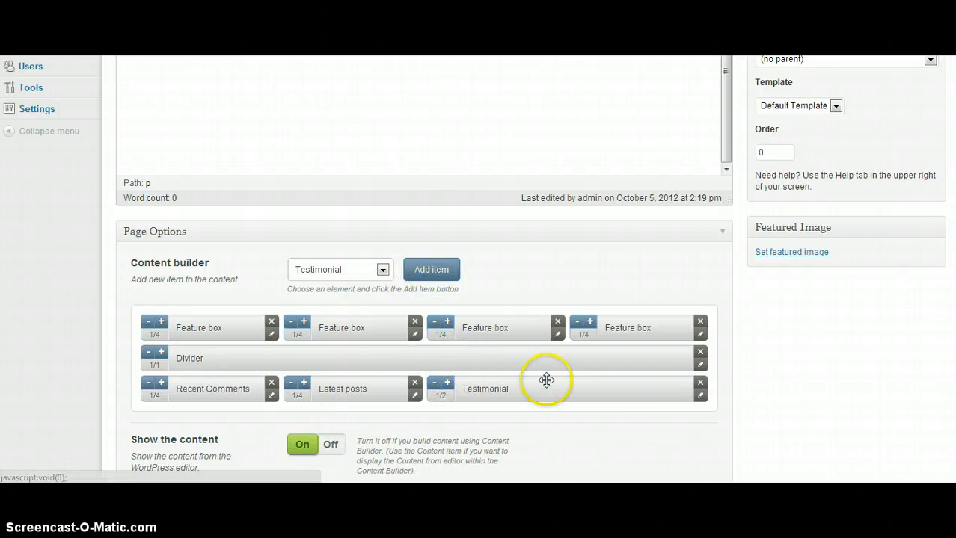
{"action": "mouse_move", "coordinate": [699, 398]}
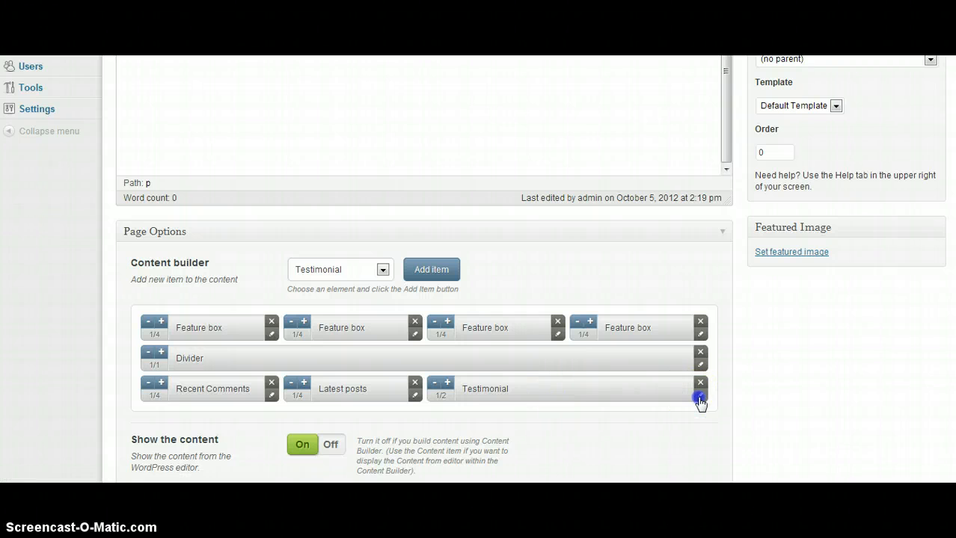
{"action": "left_click", "coordinate": [699, 401]}
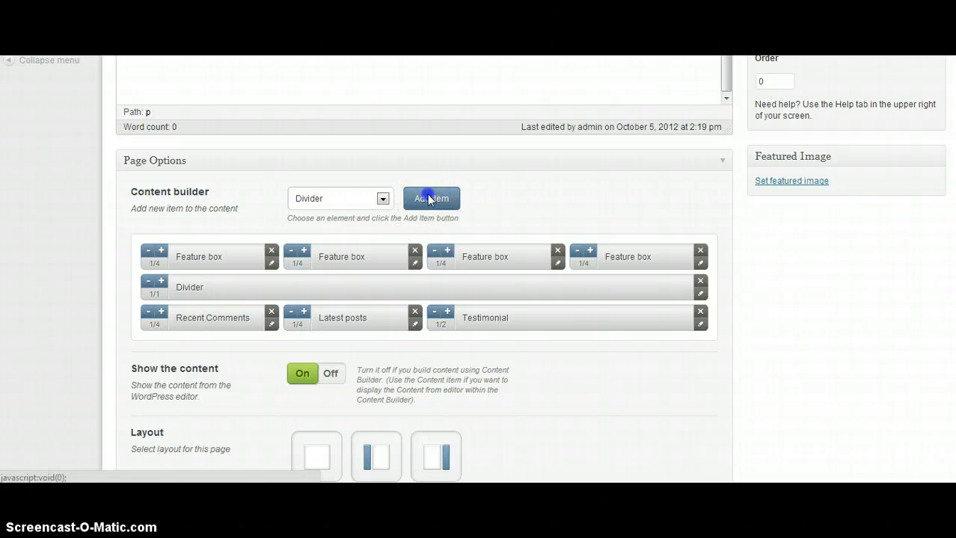
Add a second Divider below the testimonial row with a height of 10 px
{"action": "left_click", "coordinate": [431, 198]}
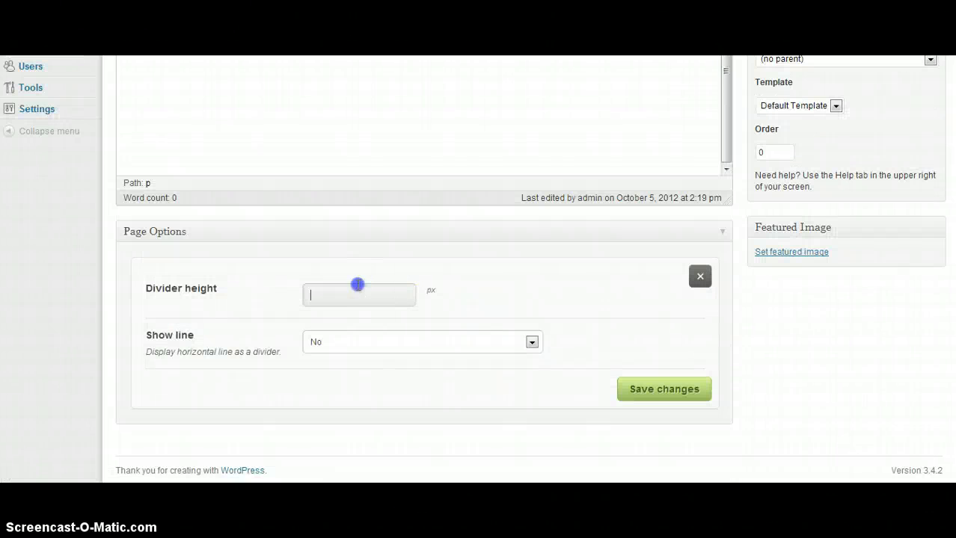
{"action": "type", "text": "10"}
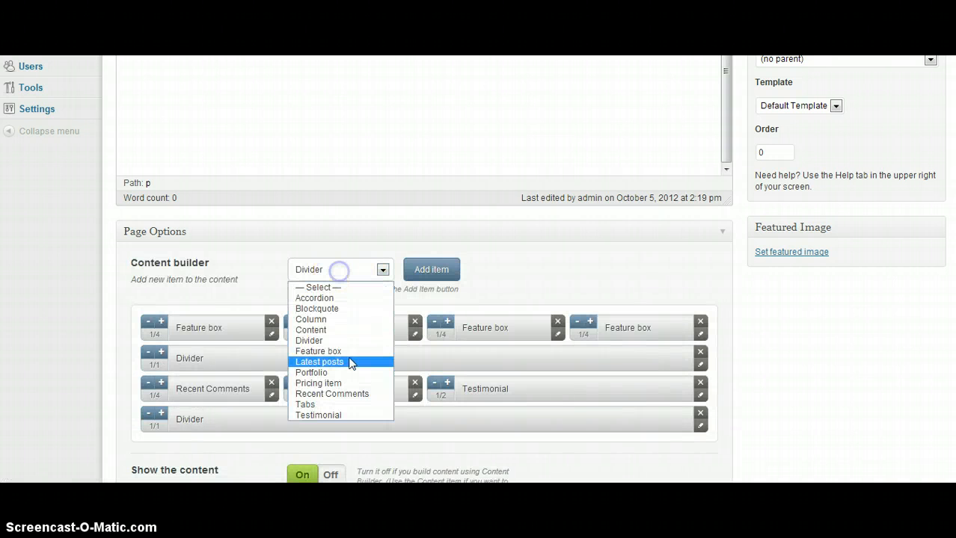
Add a Portfolio element at the bottom and widen it to full 1/1 width
{"action": "left_click", "coordinate": [430, 270]}
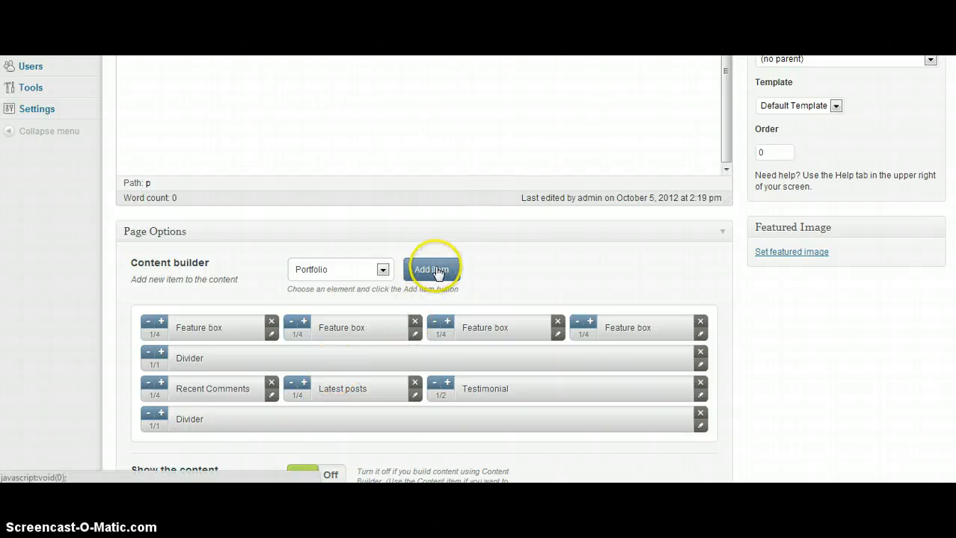
{"action": "left_click", "coordinate": [431, 270]}
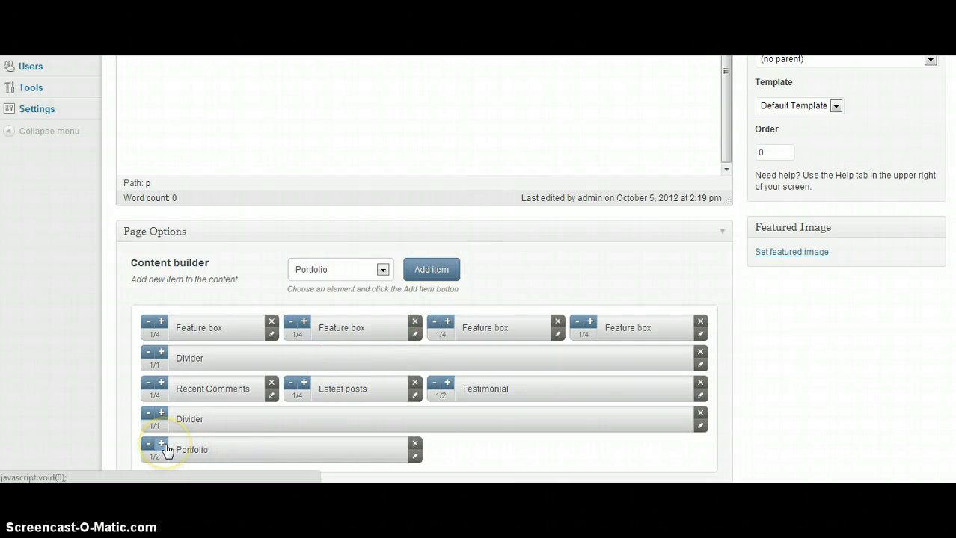
{"action": "left_click", "coordinate": [162, 443]}
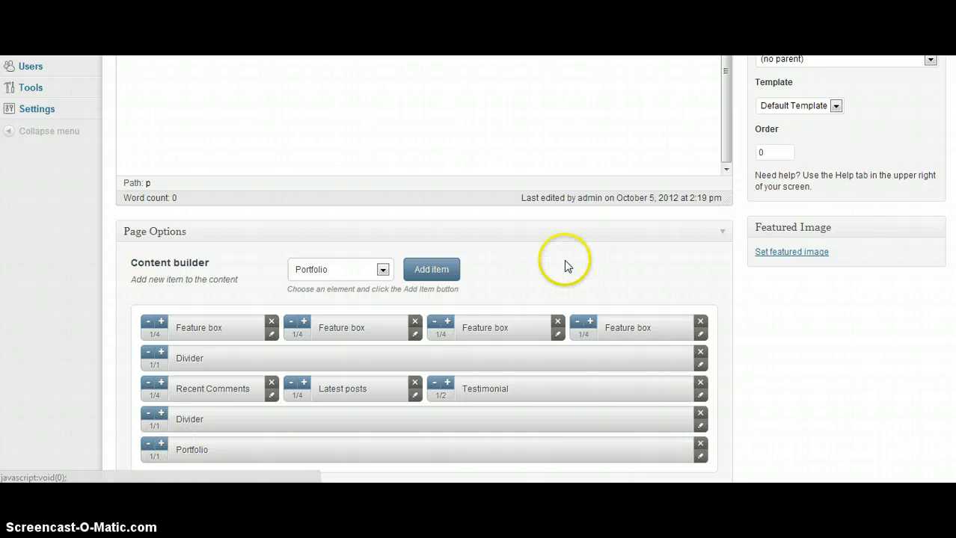
{"action": "mouse_move", "coordinate": [619, 267]}
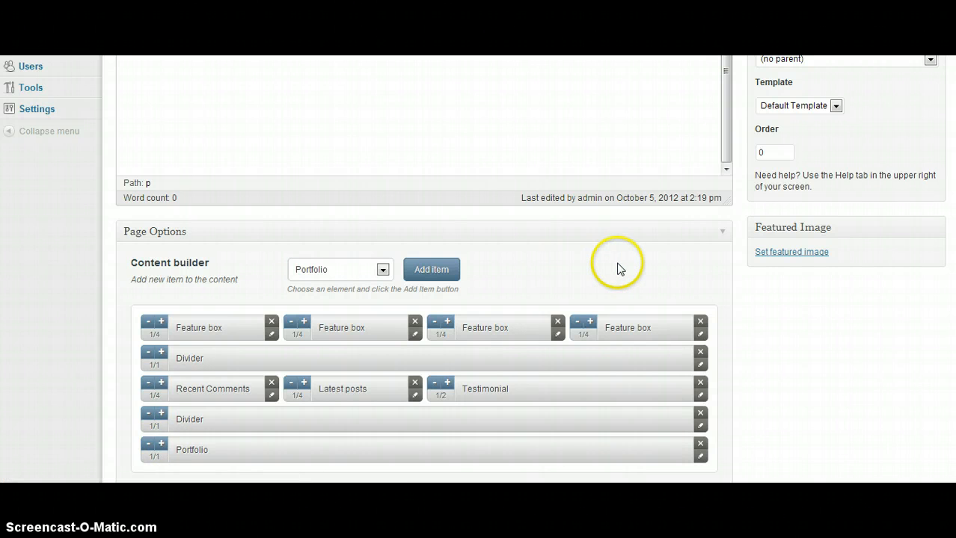
Update the Test page so the new builder layout is saved
{"action": "scroll", "scroll_direction": "down", "scroll_amount": 3}
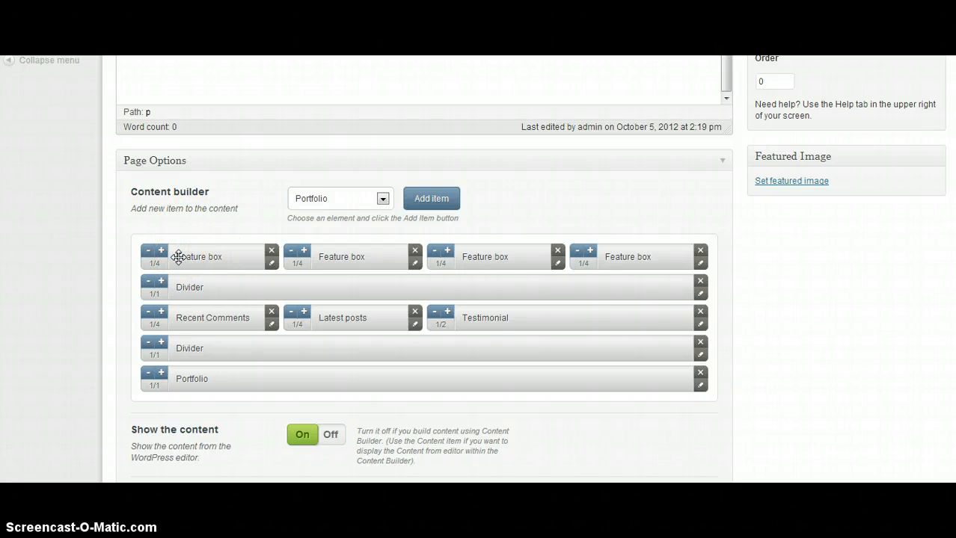
{"action": "mouse_move", "coordinate": [661, 282]}
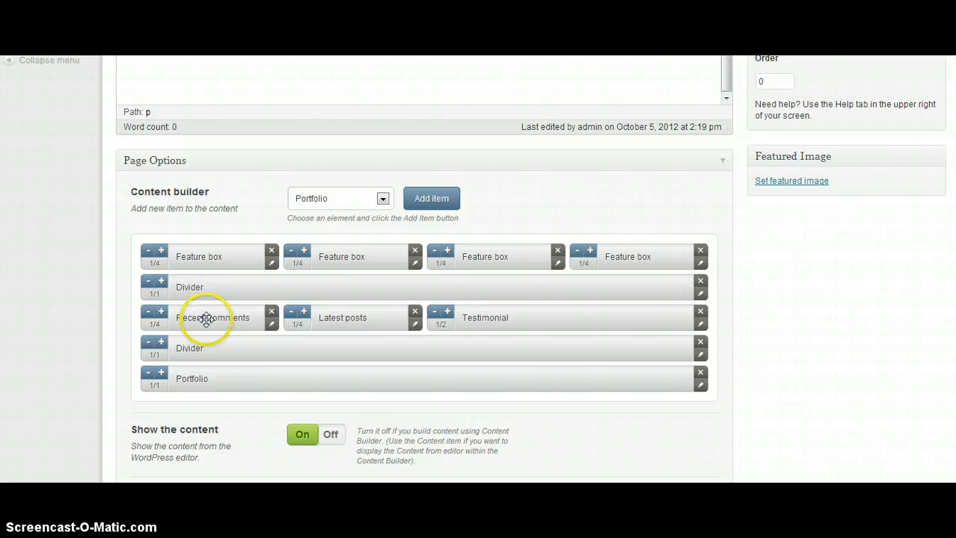
{"action": "mouse_move", "coordinate": [501, 326]}
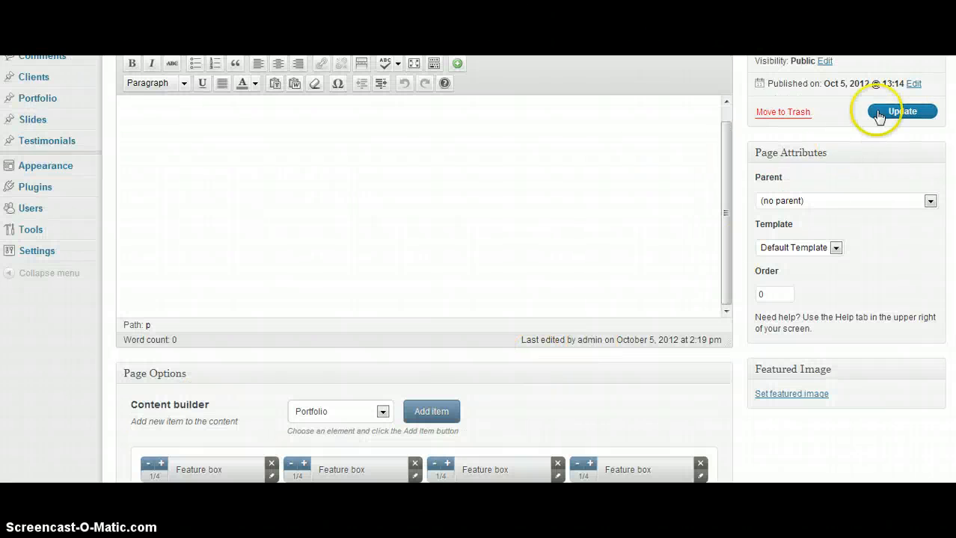
{"action": "left_click", "coordinate": [903, 111]}
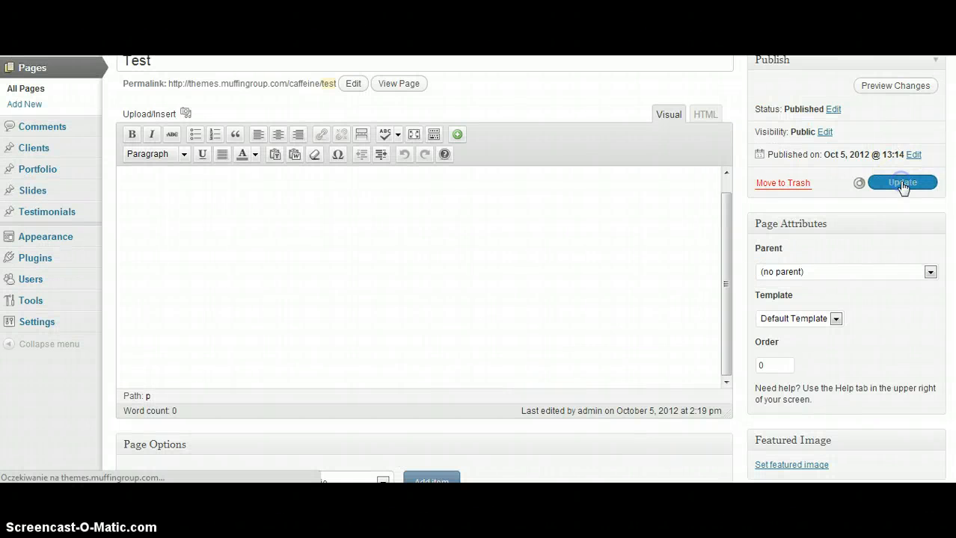
{"action": "left_click", "coordinate": [904, 183]}
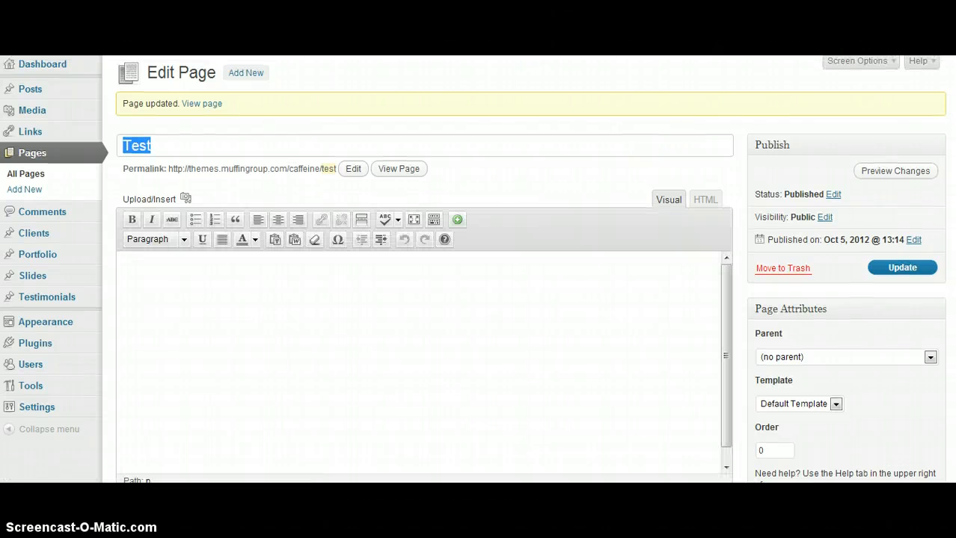
View the updated Test page on the site, then return to its Edit Page screen
{"action": "left_click", "coordinate": [398, 167]}
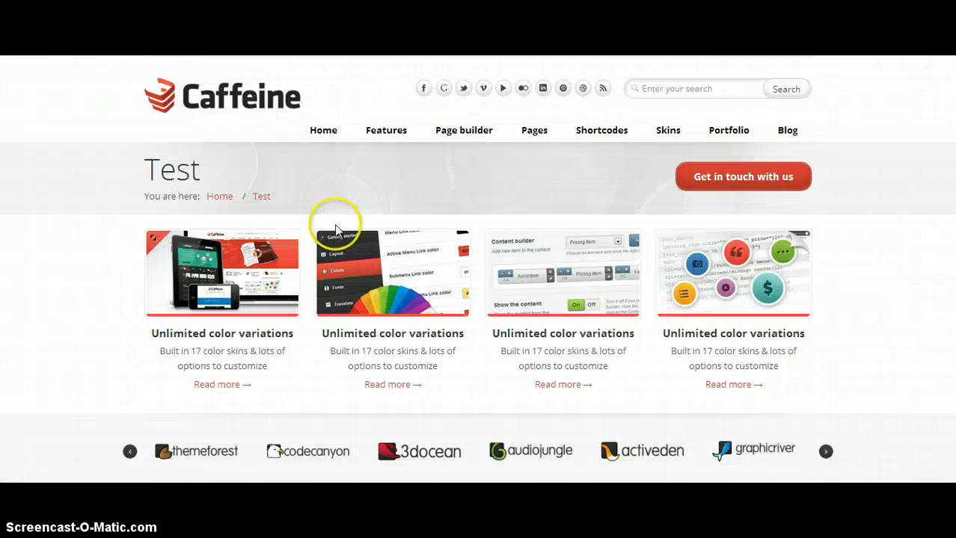
{"action": "mouse_move", "coordinate": [419, 282]}
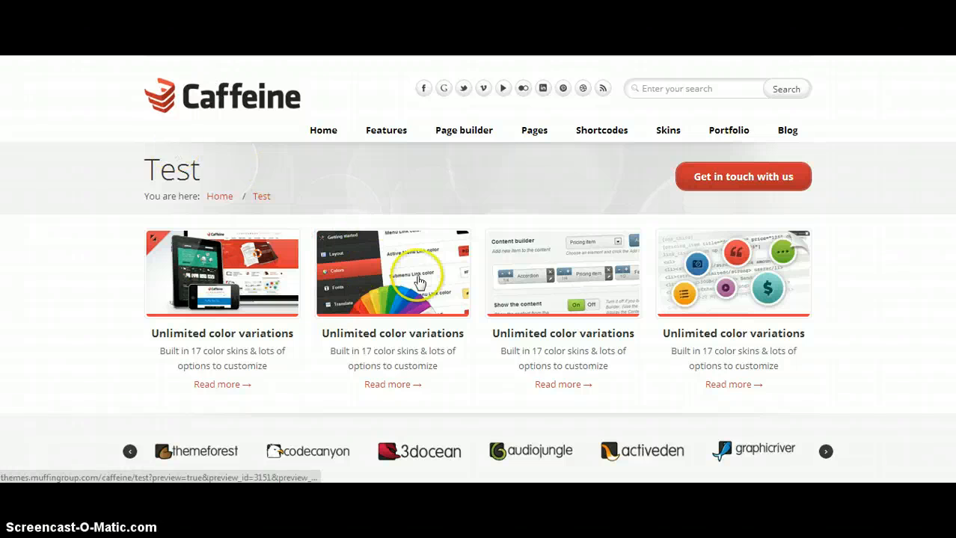
{"action": "scroll", "scroll_direction": "down", "scroll_amount": 3}
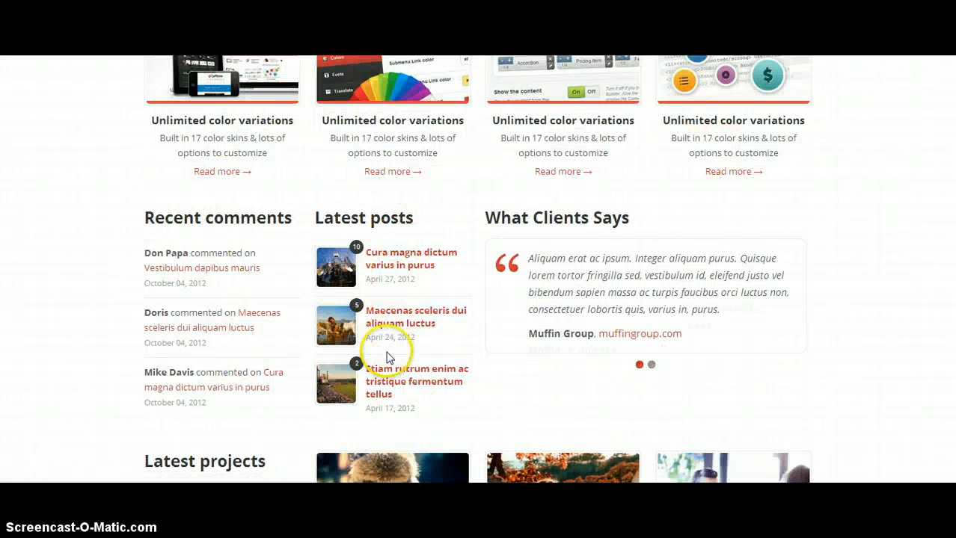
{"action": "scroll", "scroll_direction": "down", "scroll_amount": 3}
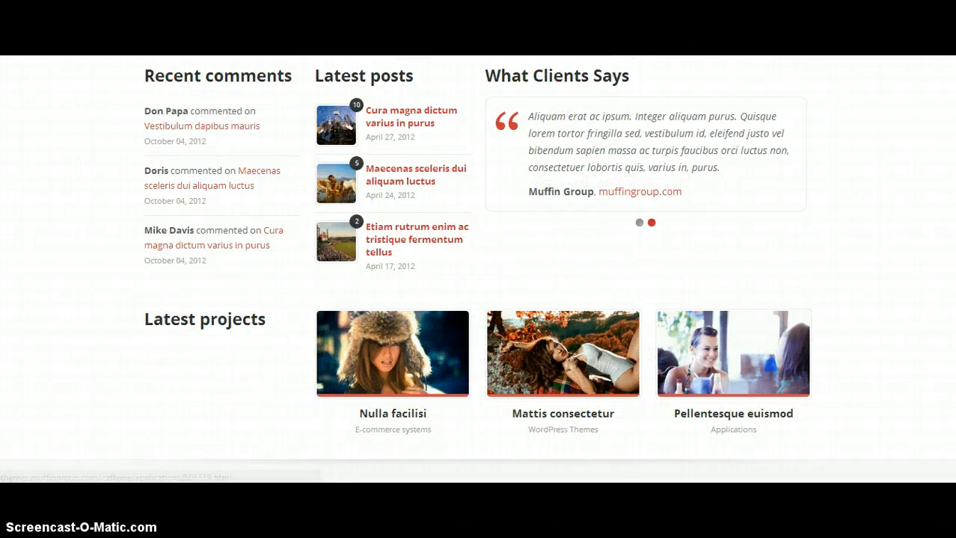
{"action": "left_click", "coordinate": [637, 221]}
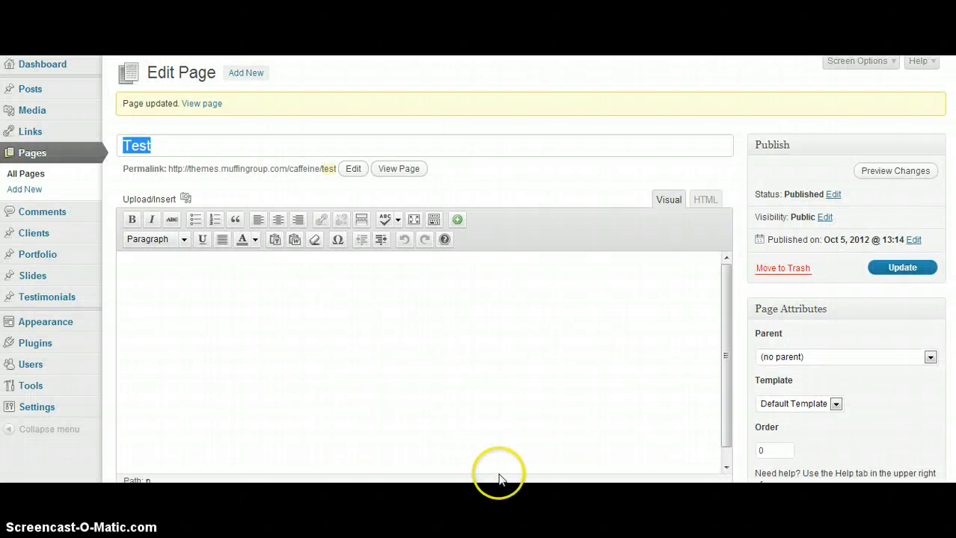
Enter some test content text in the page's Visual editor
{"action": "scroll", "scroll_direction": "down", "scroll_amount": 3}
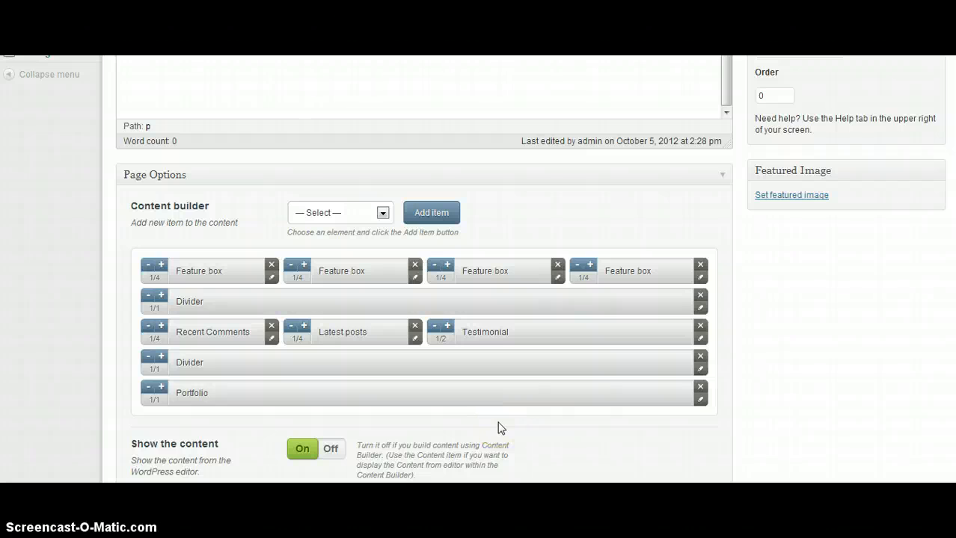
{"action": "scroll", "scroll_direction": "down", "scroll_amount": 3}
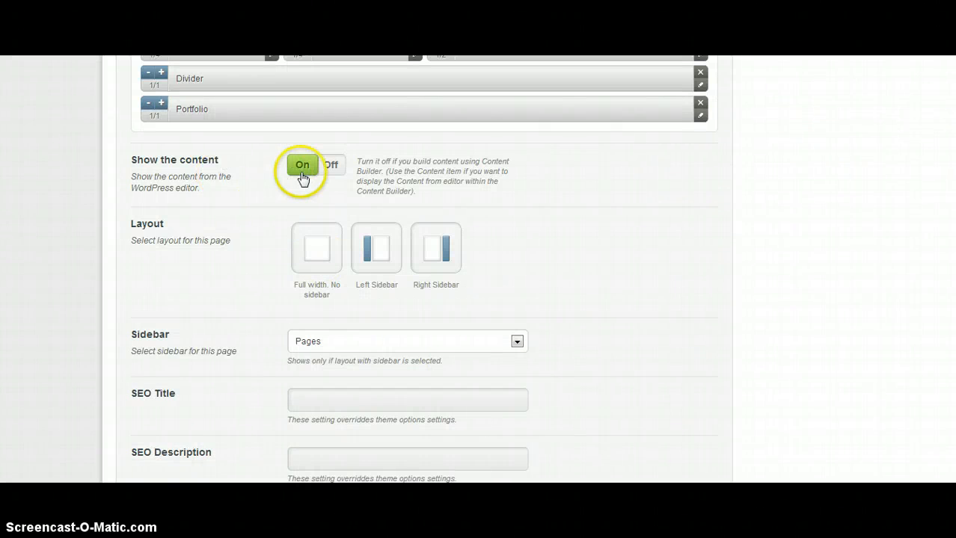
{"action": "mouse_move", "coordinate": [157, 162]}
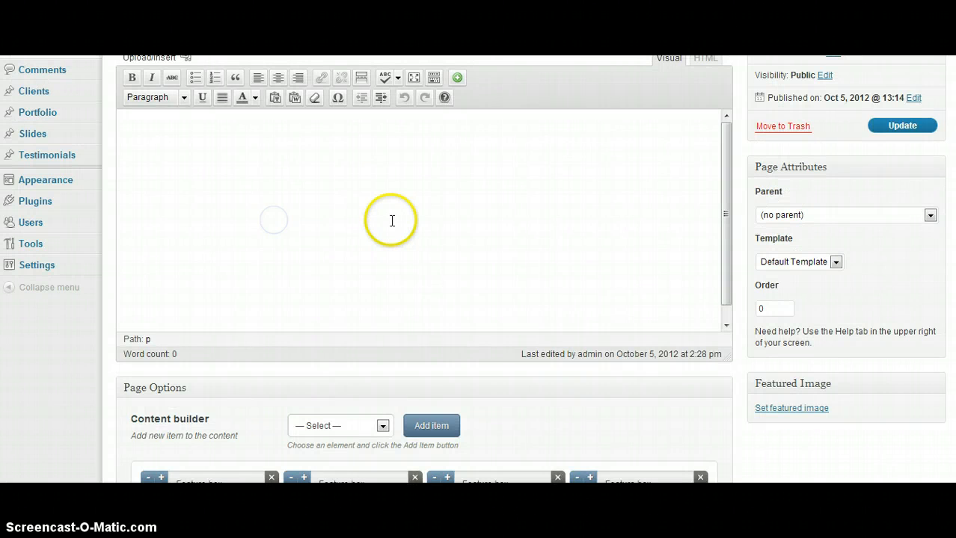
{"action": "type", "text": "test"}
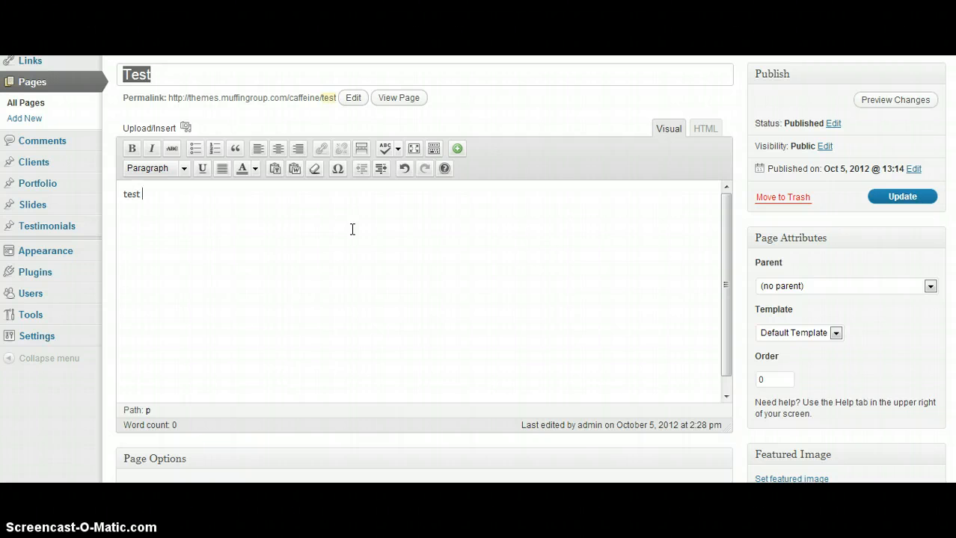
{"action": "type", "text": "conte"}
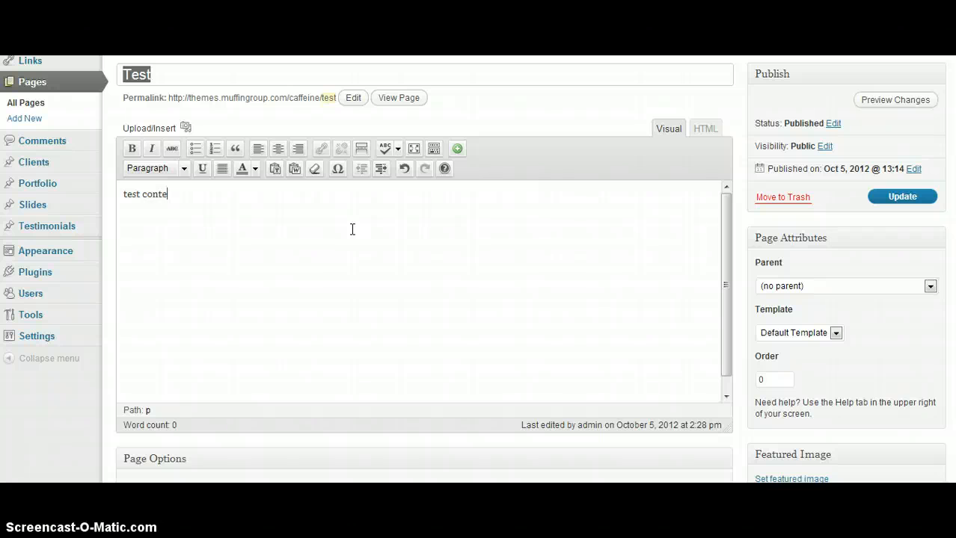
In Page Options, switch 'Show the content' to Off so the editor text is hidden
{"action": "scroll", "scroll_direction": "down", "scroll_amount": 3}
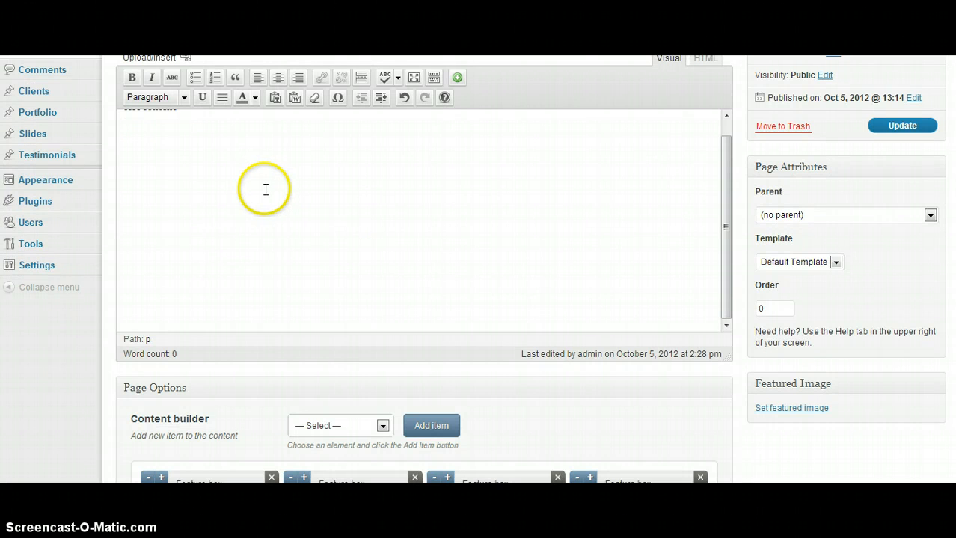
{"action": "scroll", "scroll_direction": "down", "scroll_amount": 3}
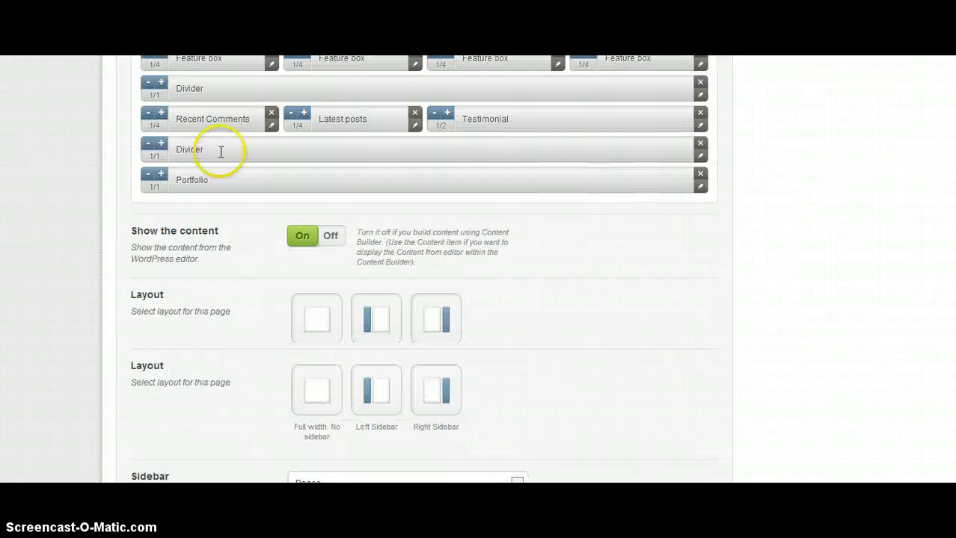
{"action": "scroll", "scroll_direction": "down", "scroll_amount": 3}
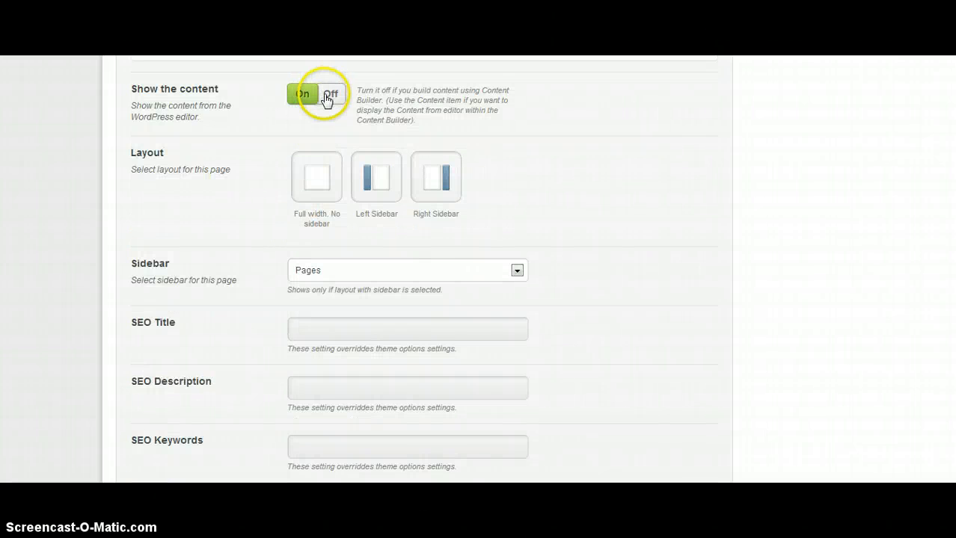
{"action": "left_click", "coordinate": [302, 92]}
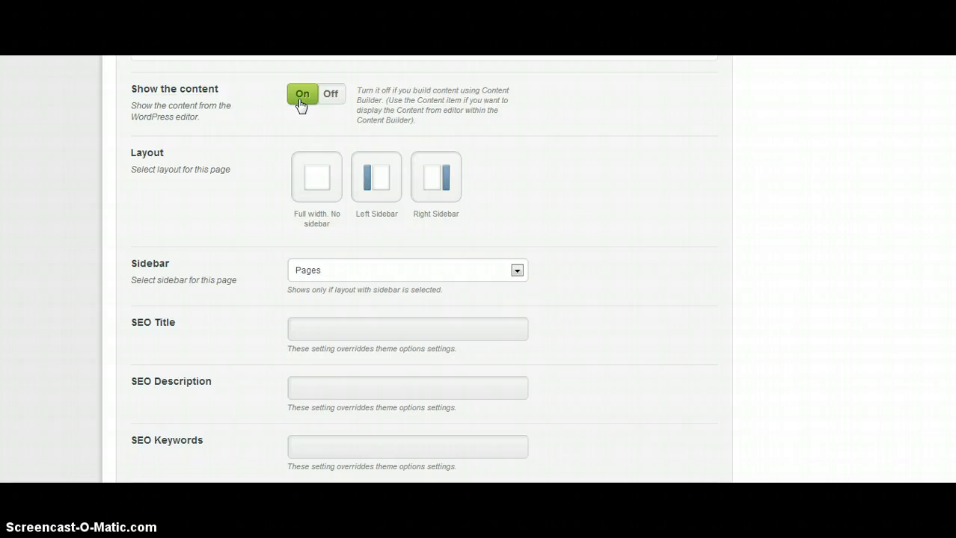
{"action": "left_click", "coordinate": [331, 93]}
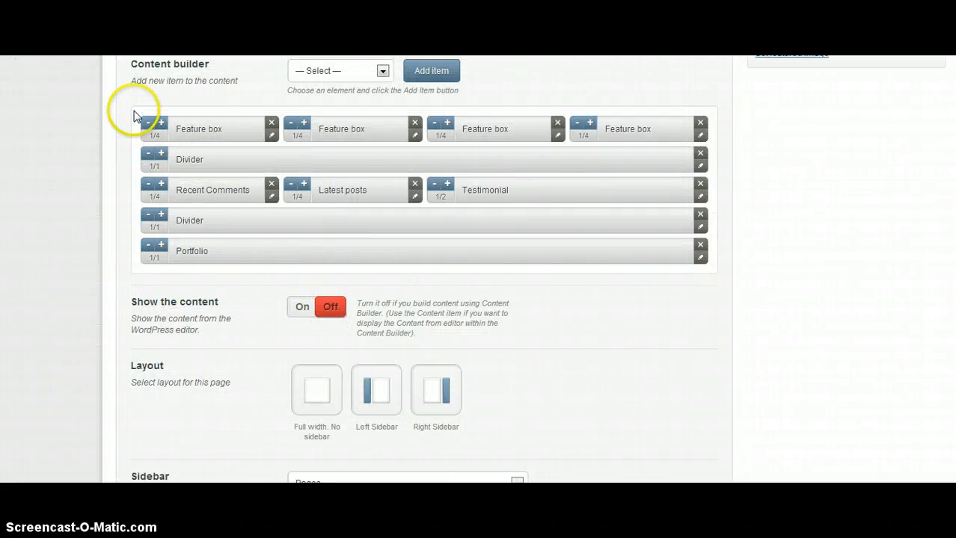
{"action": "mouse_move", "coordinate": [717, 263]}
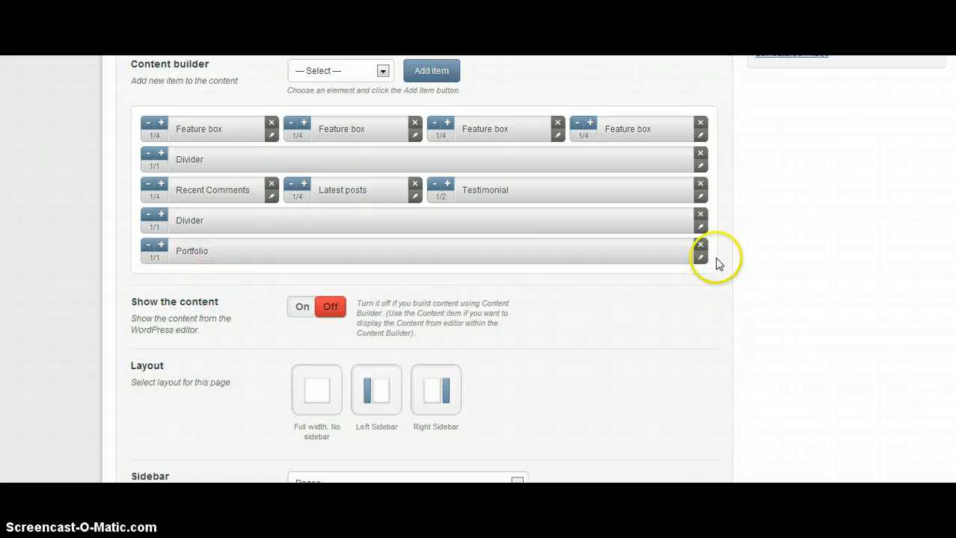
Try the left-sidebar and full-width layouts, then settle on Right Sidebar with the Pages sidebar
{"action": "scroll", "scroll_direction": "down", "scroll_amount": 3}
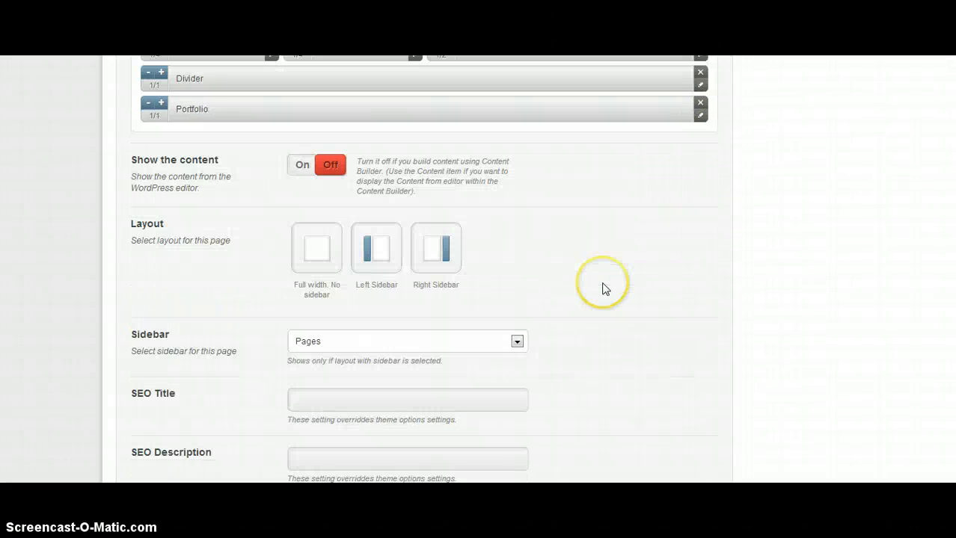
{"action": "mouse_move", "coordinate": [284, 238]}
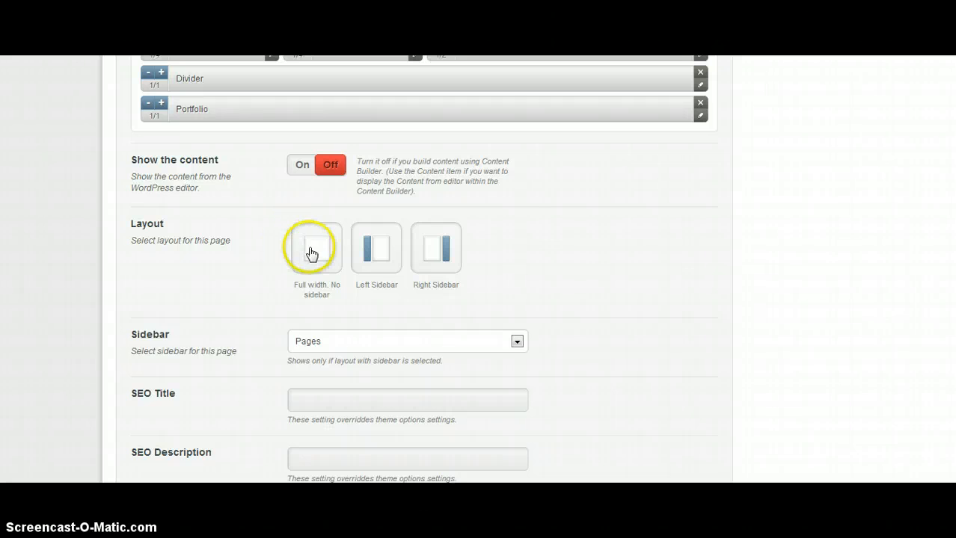
{"action": "left_click", "coordinate": [377, 249]}
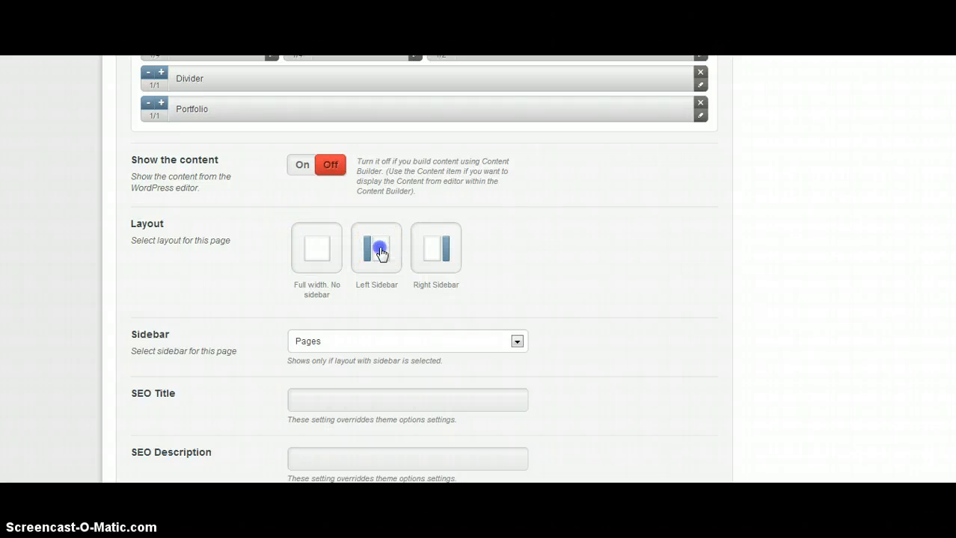
{"action": "left_click", "coordinate": [317, 248]}
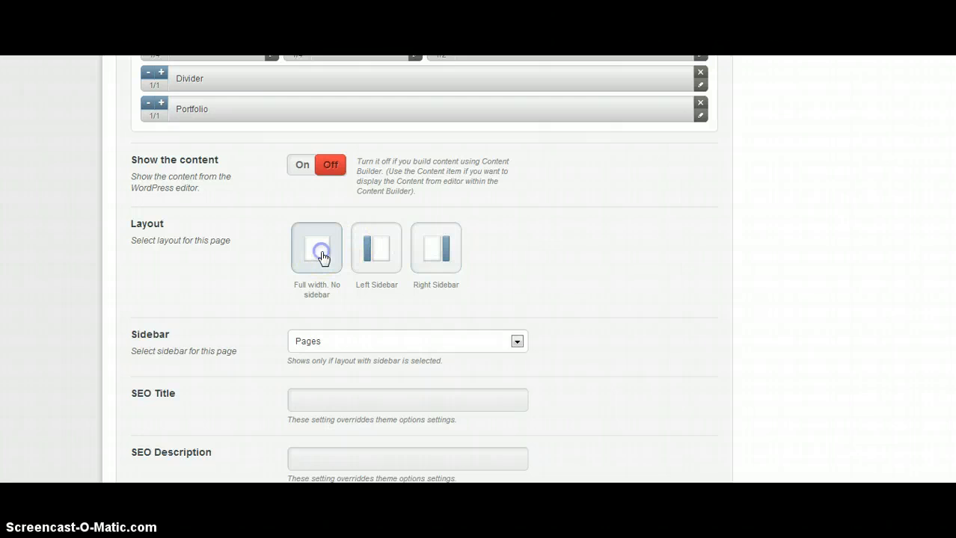
{"action": "scroll", "scroll_direction": "down", "scroll_amount": 3}
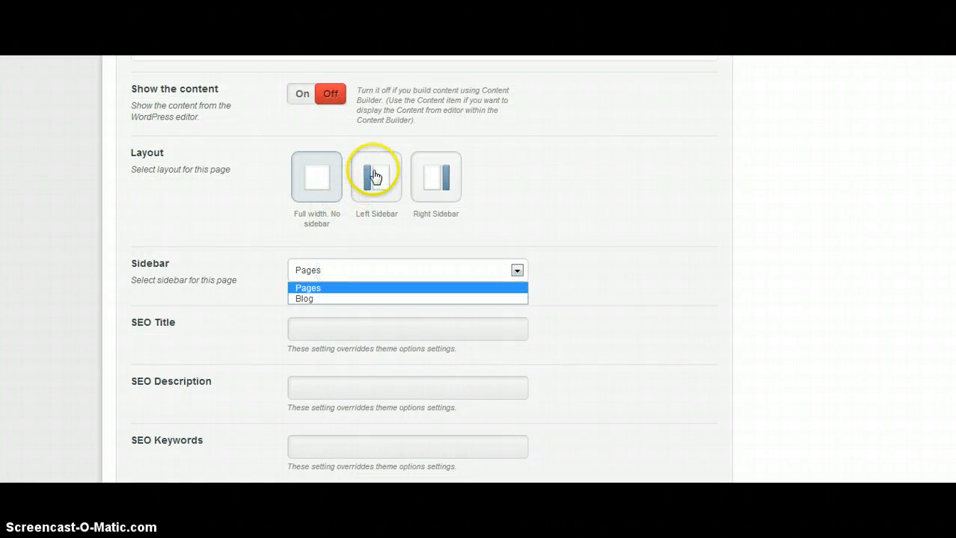
{"action": "left_click", "coordinate": [308, 287]}
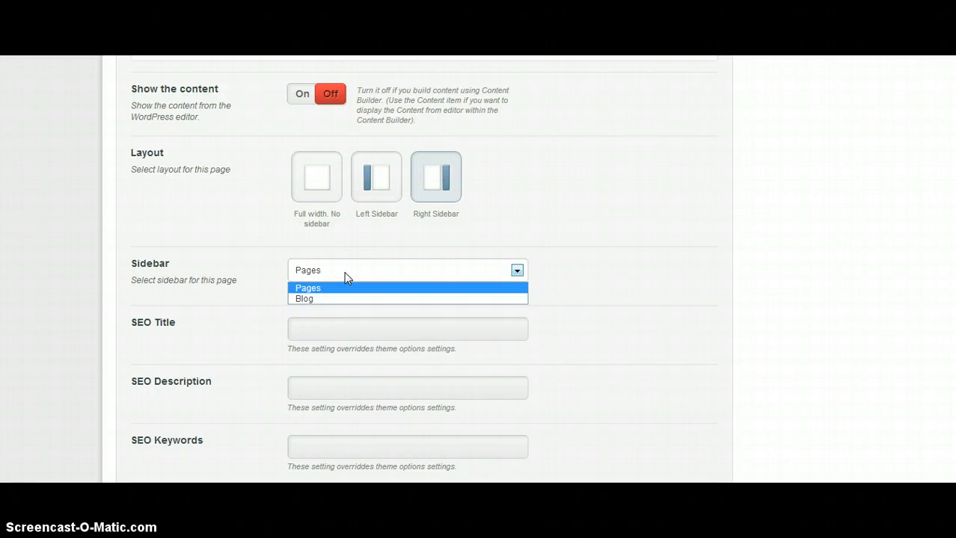
{"action": "mouse_move", "coordinate": [341, 305]}
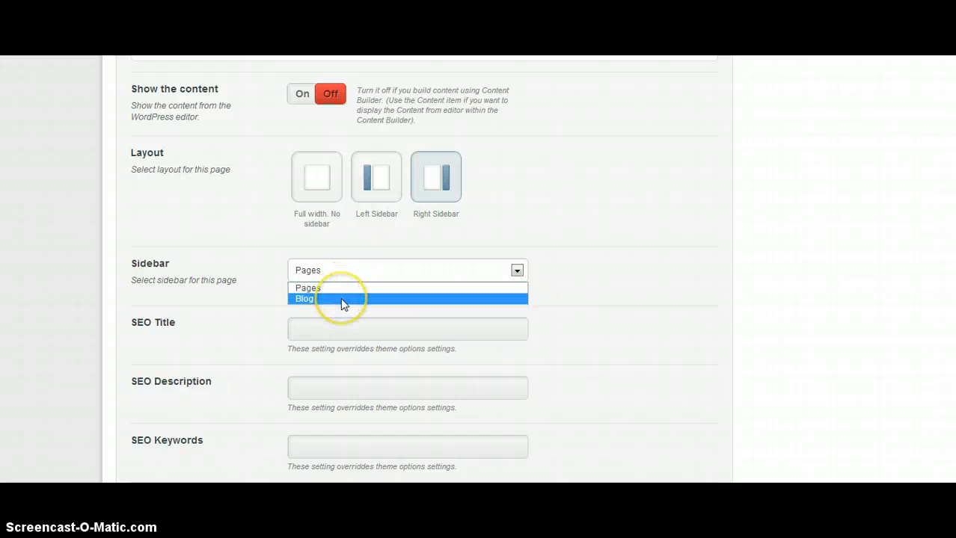
{"action": "mouse_move", "coordinate": [341, 290]}
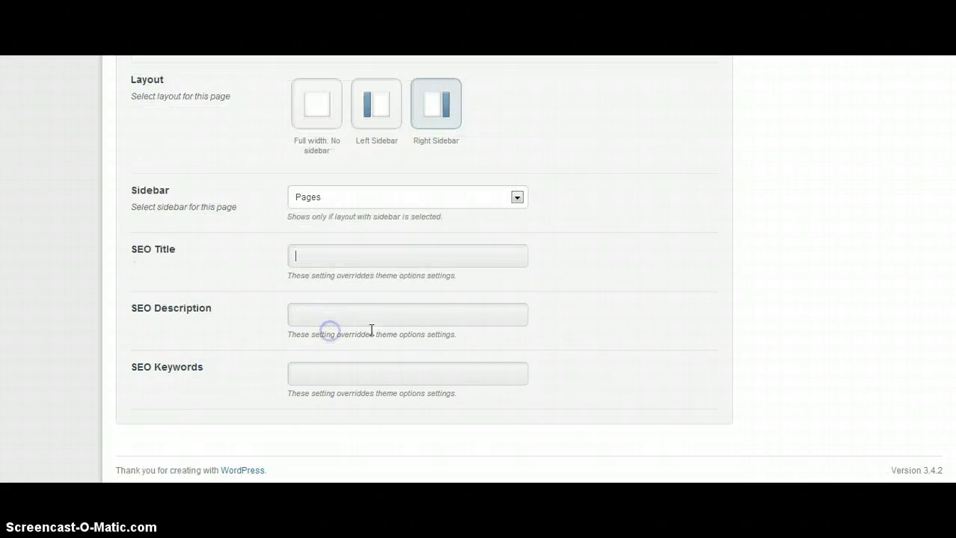
{"action": "mouse_move", "coordinate": [313, 255]}
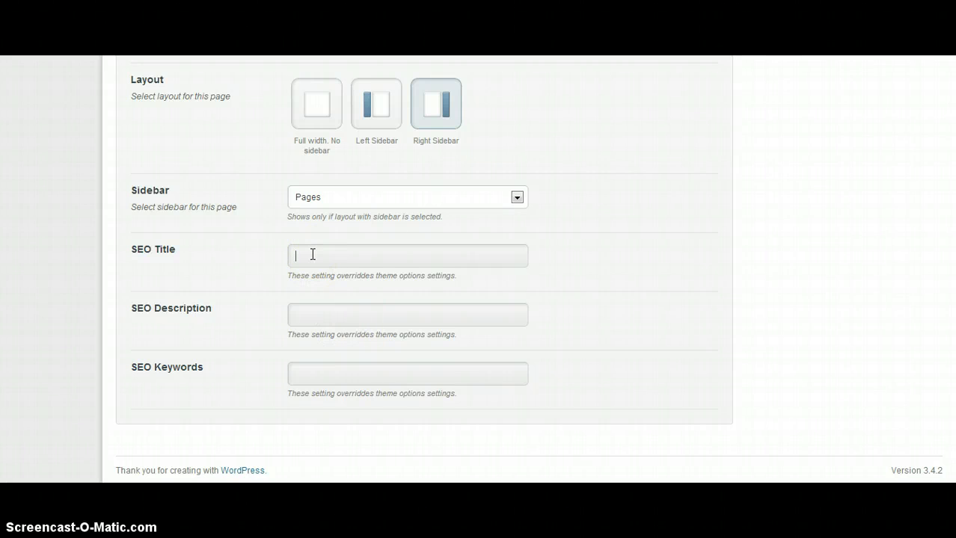
Leave the SEO Title empty and update the page to store the new page options
{"action": "left_click", "coordinate": [315, 316]}
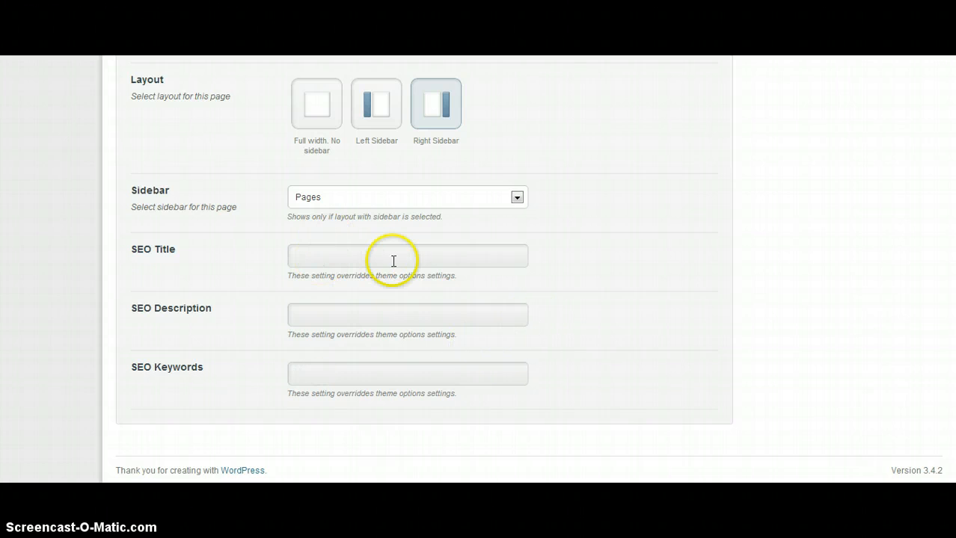
{"action": "mouse_move", "coordinate": [586, 285]}
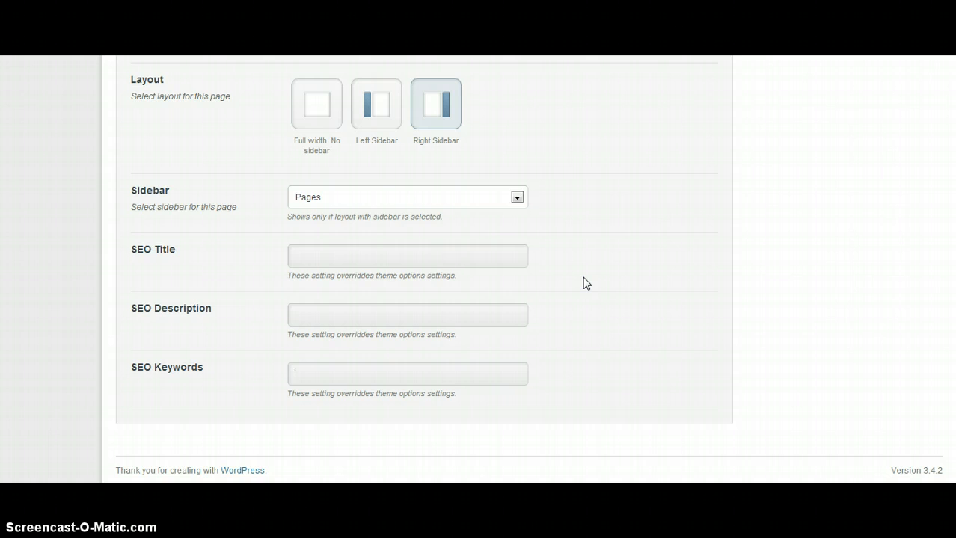
{"action": "left_click", "coordinate": [354, 314]}
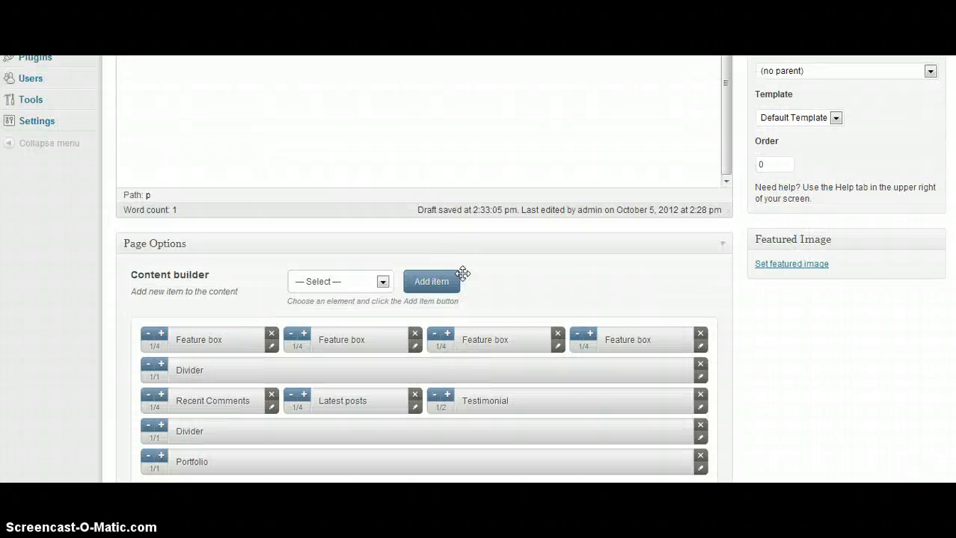
{"action": "mouse_move", "coordinate": [465, 260]}
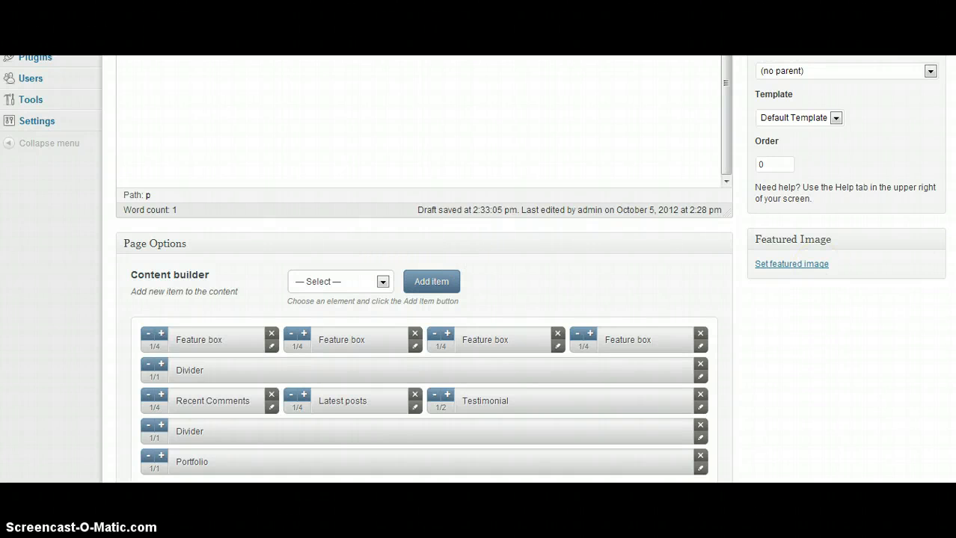
{"action": "left_click", "coordinate": [900, 267]}
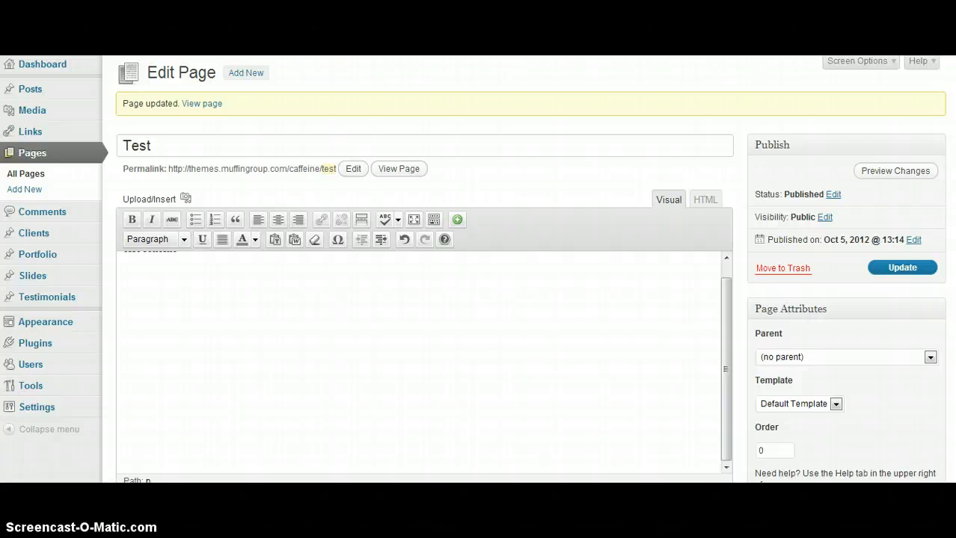
{"action": "scroll", "scroll_direction": "down", "scroll_amount": 3}
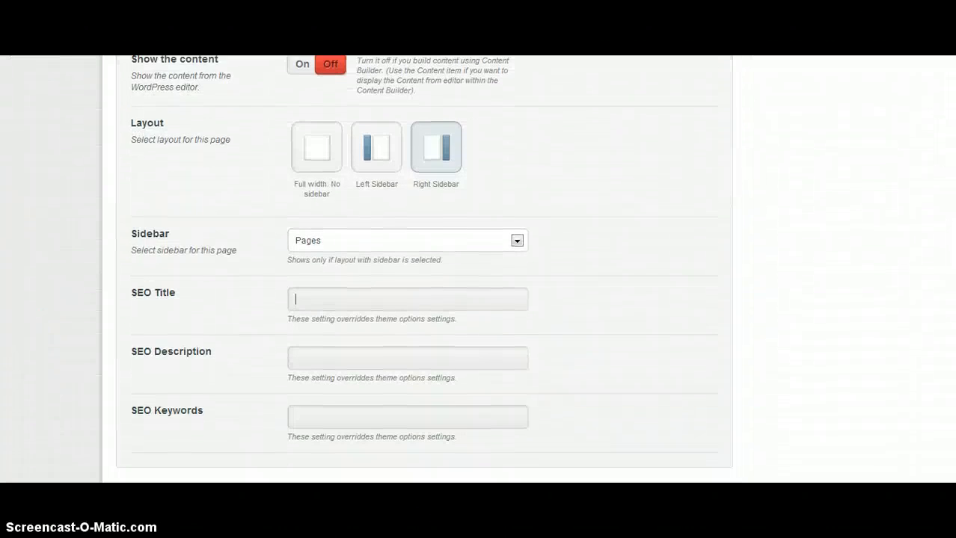